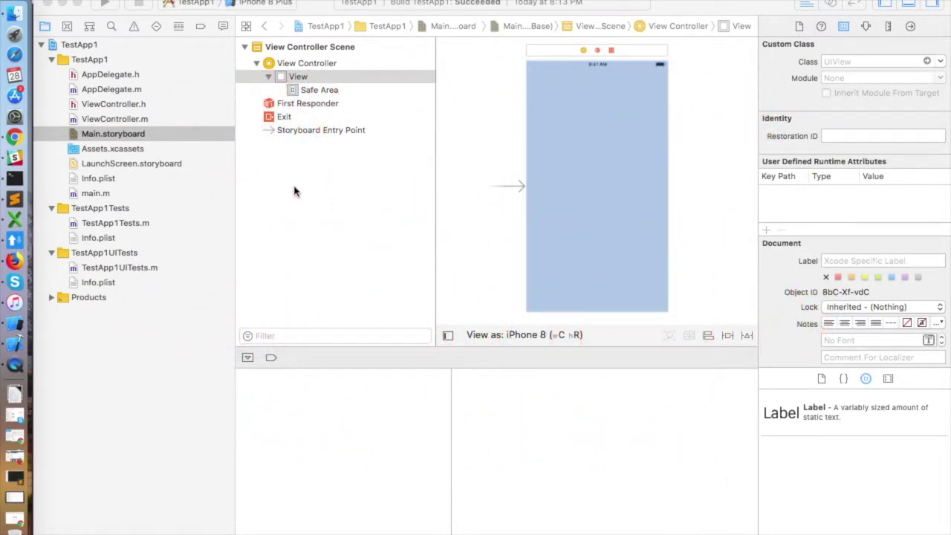
{"action": "mouse_move", "coordinate": [409, 205]}
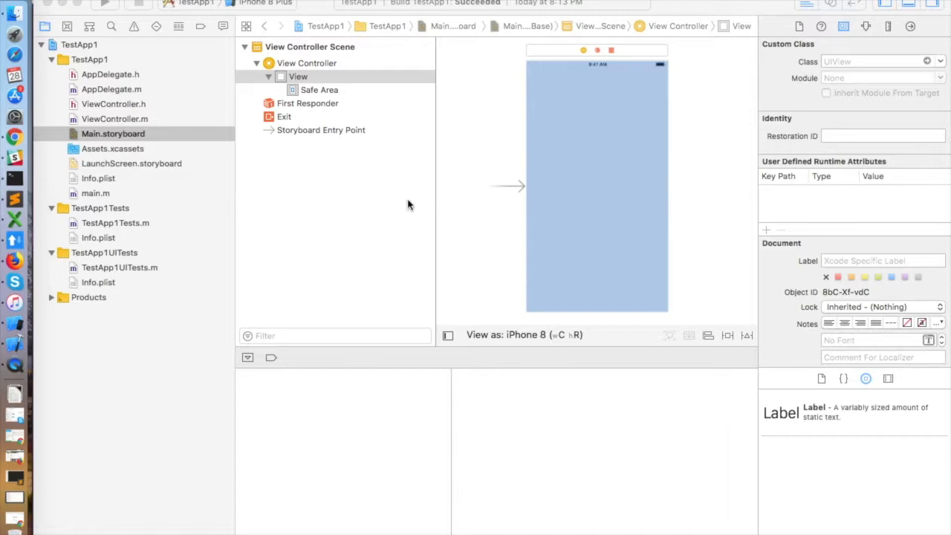
{"action": "mouse_move", "coordinate": [389, 201]}
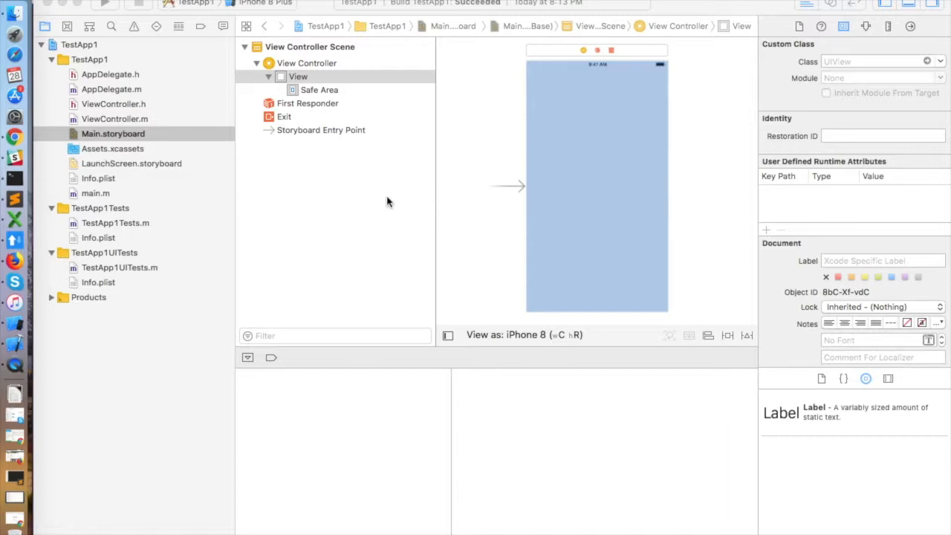
{"action": "mouse_move", "coordinate": [537, 122]}
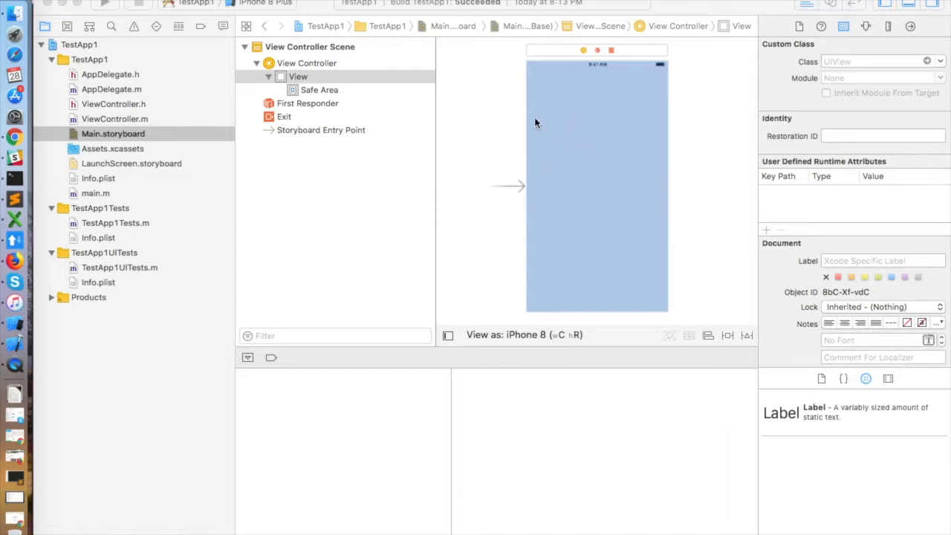
{"action": "mouse_move", "coordinate": [660, 179]}
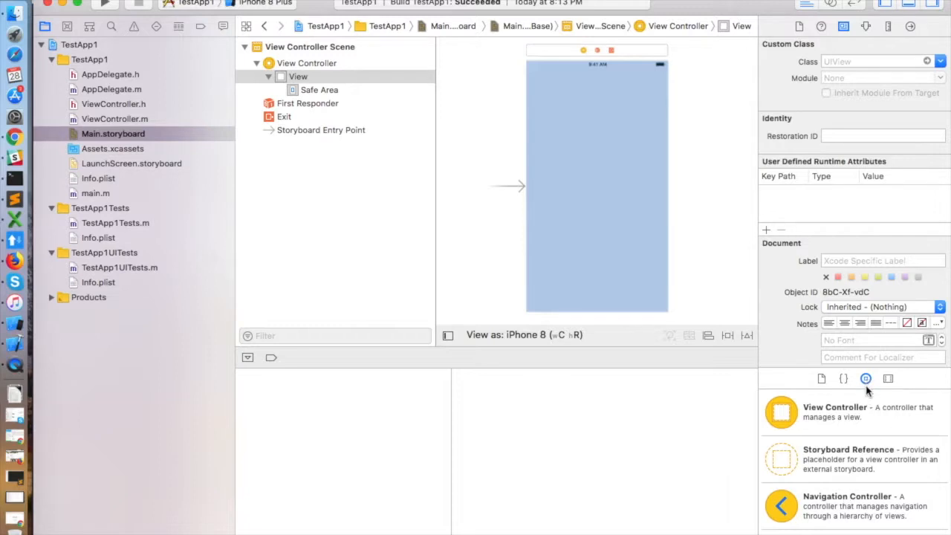
{"action": "mouse_move", "coordinate": [844, 379]}
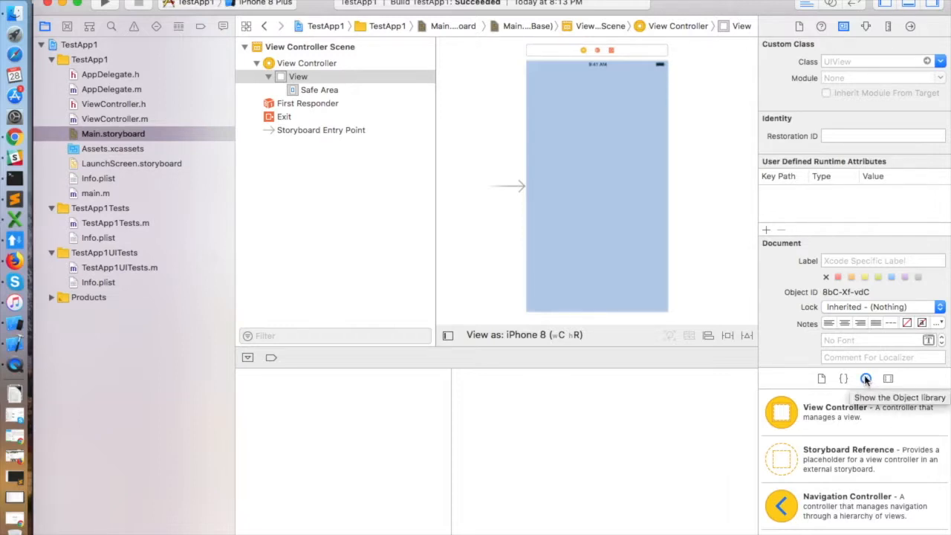
{"action": "mouse_move", "coordinate": [865, 378]}
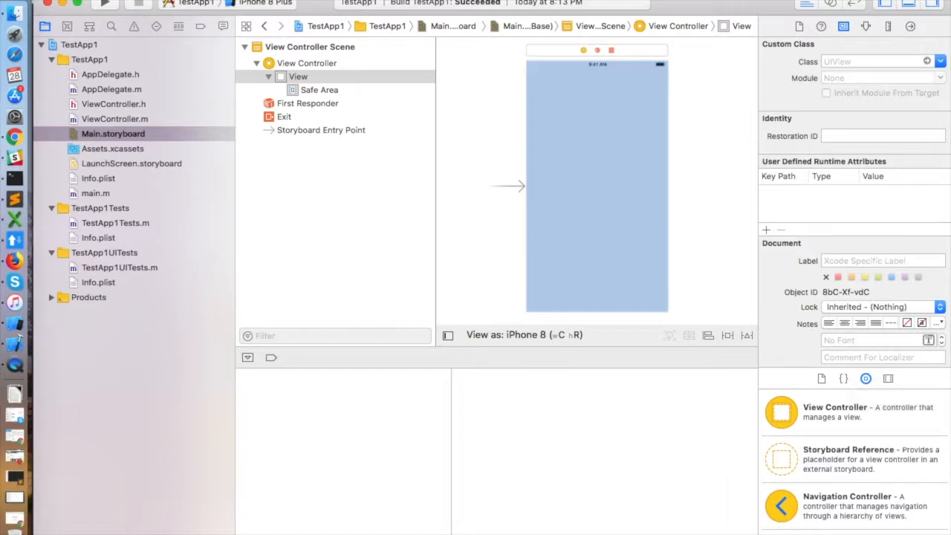
- Scroll the Object Library down to reach the Button object
{"action": "scroll", "scroll_direction": "down", "scroll_amount": 3}
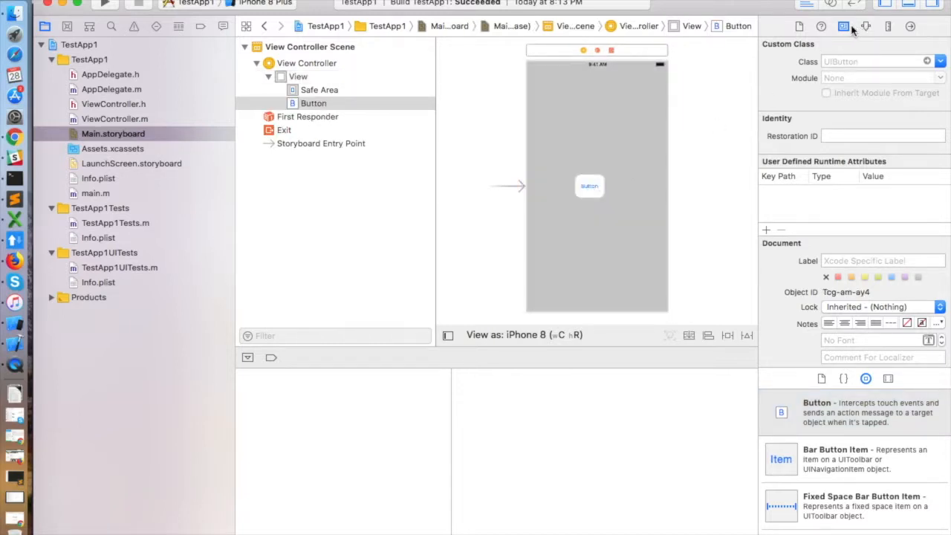
- Set the button's Title to 'Click Me!' in the Attributes inspector and reselect it
{"action": "left_click", "coordinate": [868, 27]}
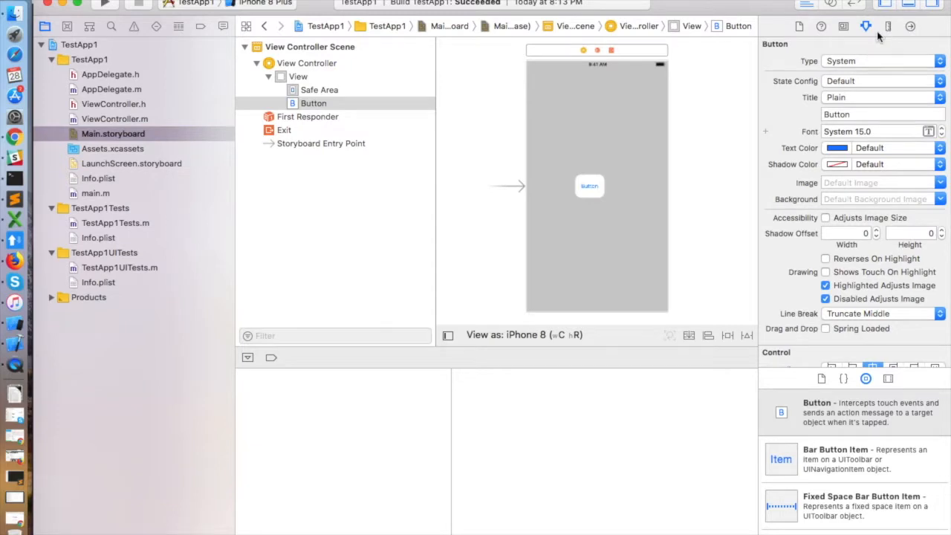
{"action": "left_click", "coordinate": [882, 113]}
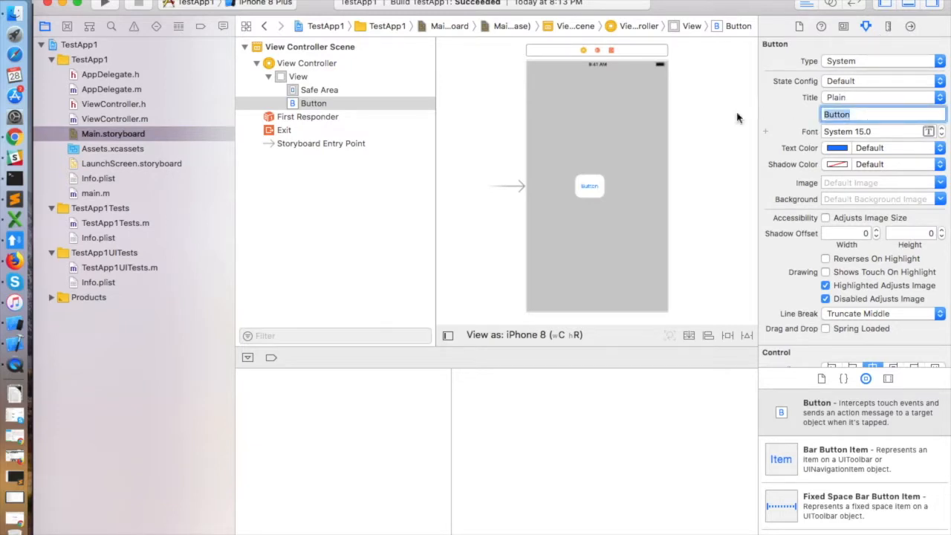
{"action": "type", "text": "Click Me!"}
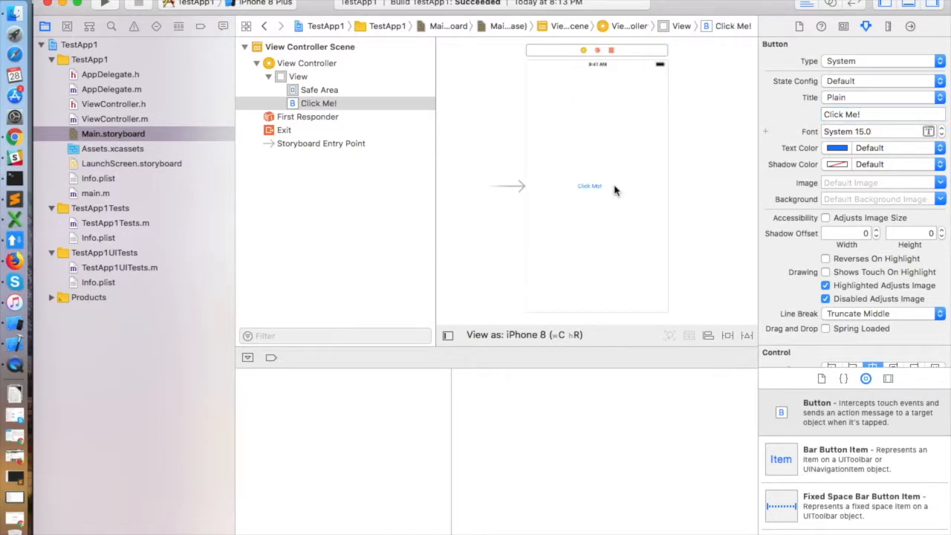
{"action": "left_click", "coordinate": [589, 185]}
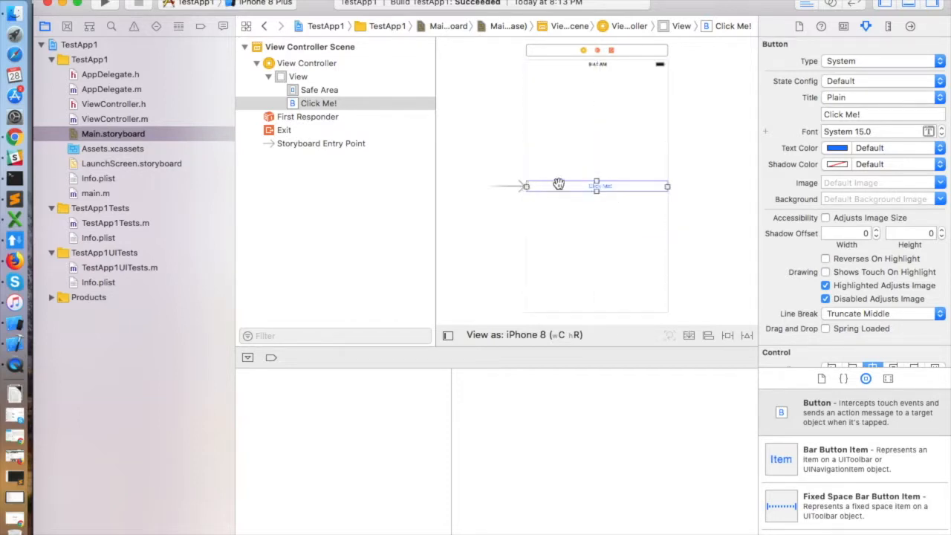
{"action": "mouse_move", "coordinate": [628, 124]}
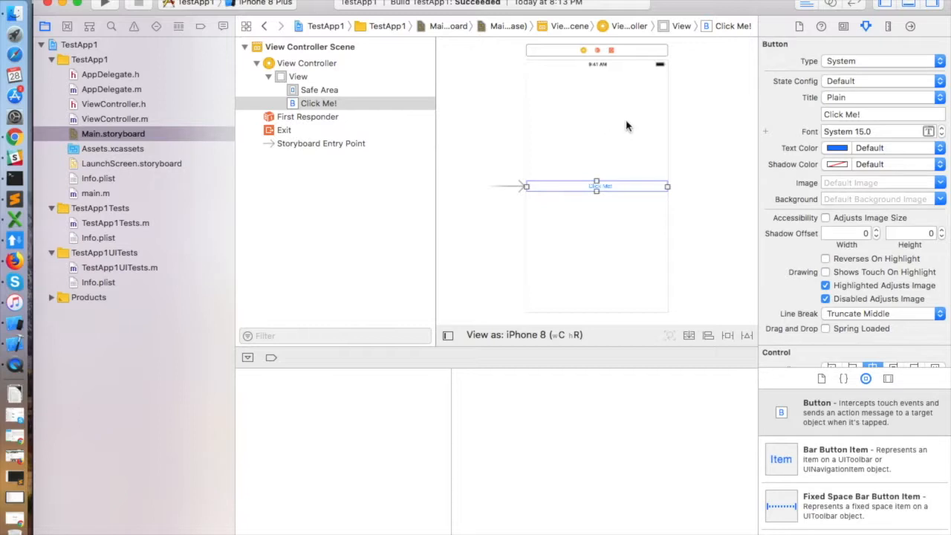
{"action": "mouse_move", "coordinate": [598, 162]}
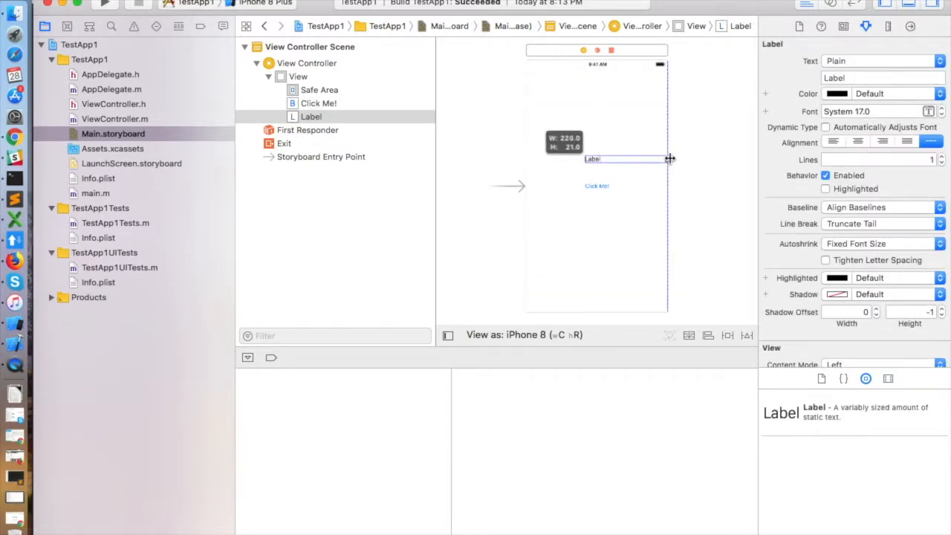
- Stretch the new label across the view's width and set its text to 'Not Clicked!'
{"action": "left_click_drag", "start_coordinate": [663, 159], "coordinate": [522, 158]}
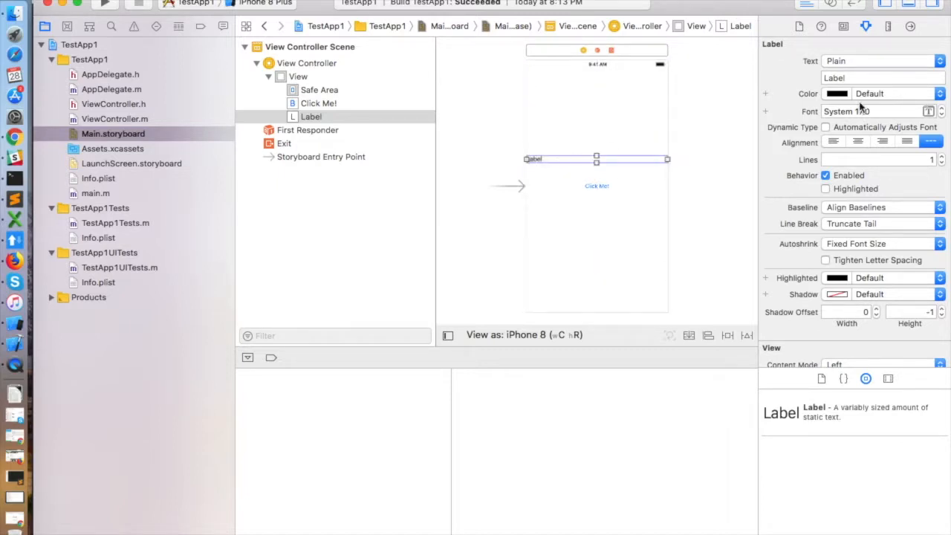
{"action": "left_click", "coordinate": [880, 78]}
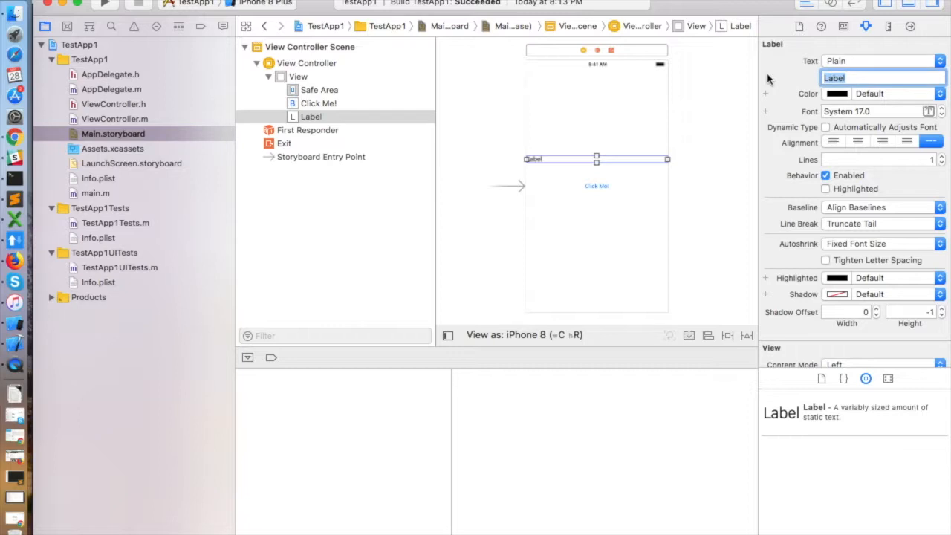
{"action": "type", "text": "Not Clicked!"}
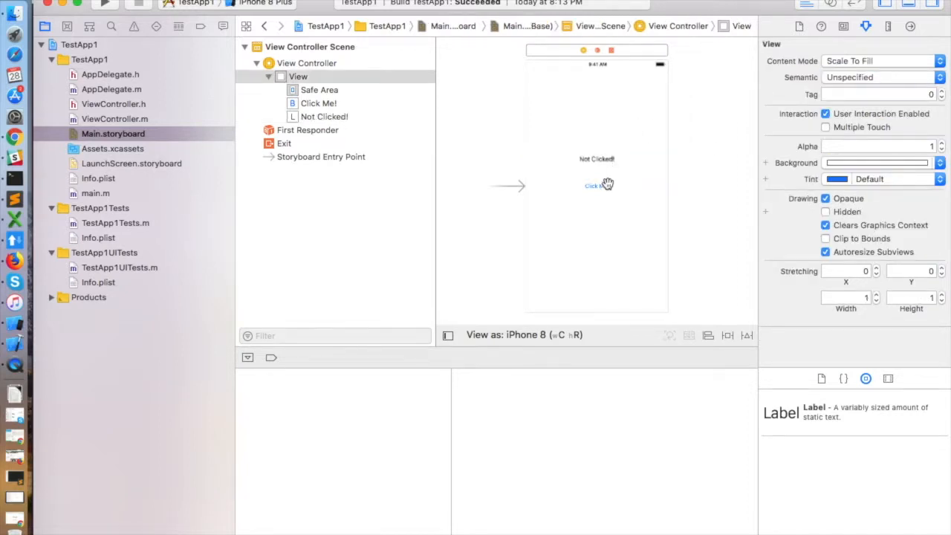
{"action": "left_click", "coordinate": [597, 186]}
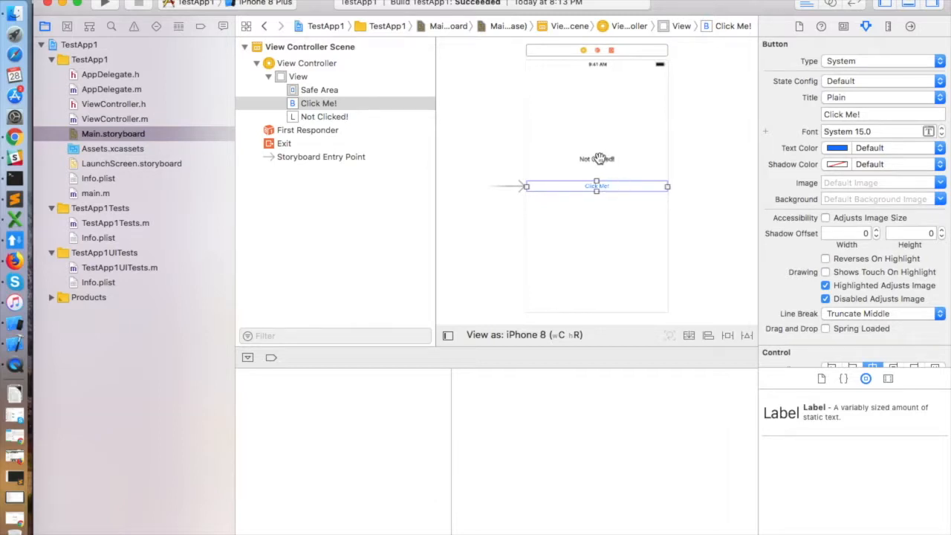
{"action": "left_click", "coordinate": [597, 158]}
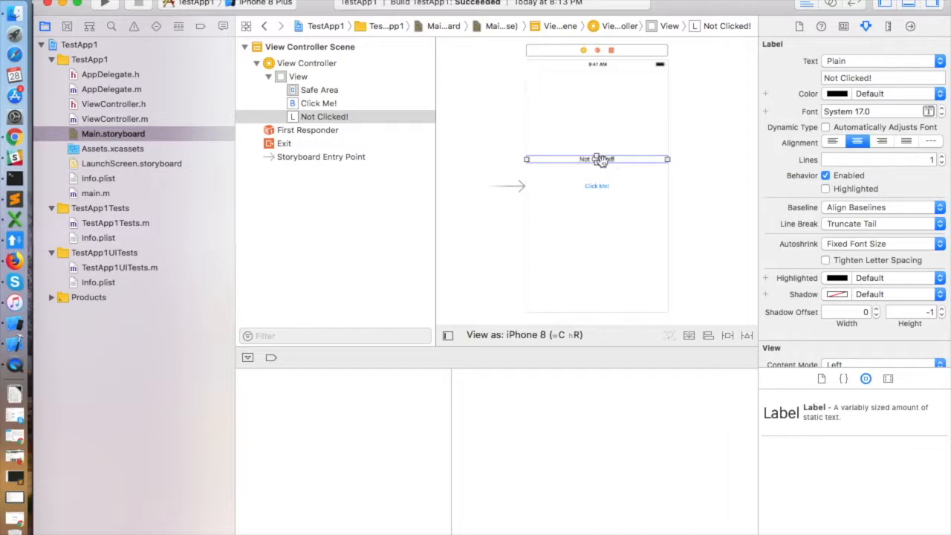
{"action": "mouse_move", "coordinate": [620, 171]}
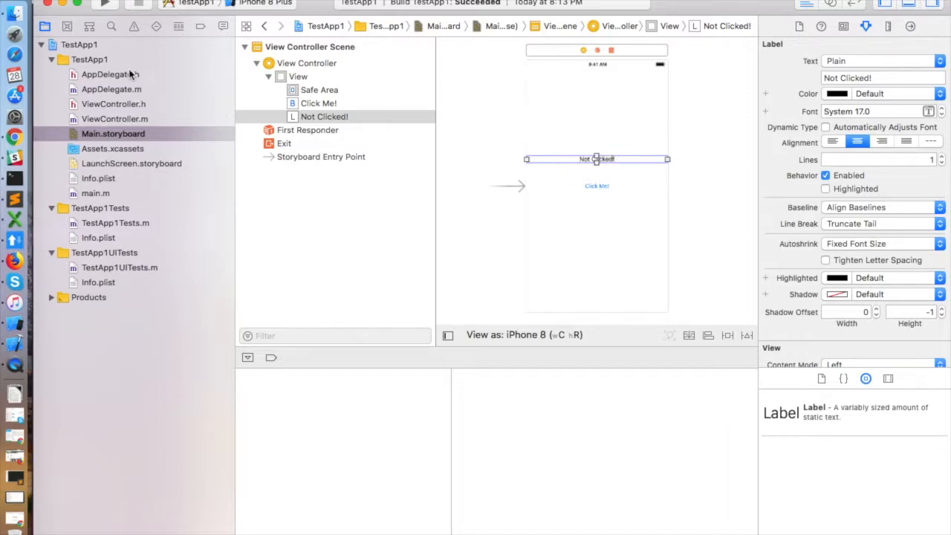
{"action": "mouse_move", "coordinate": [111, 89]}
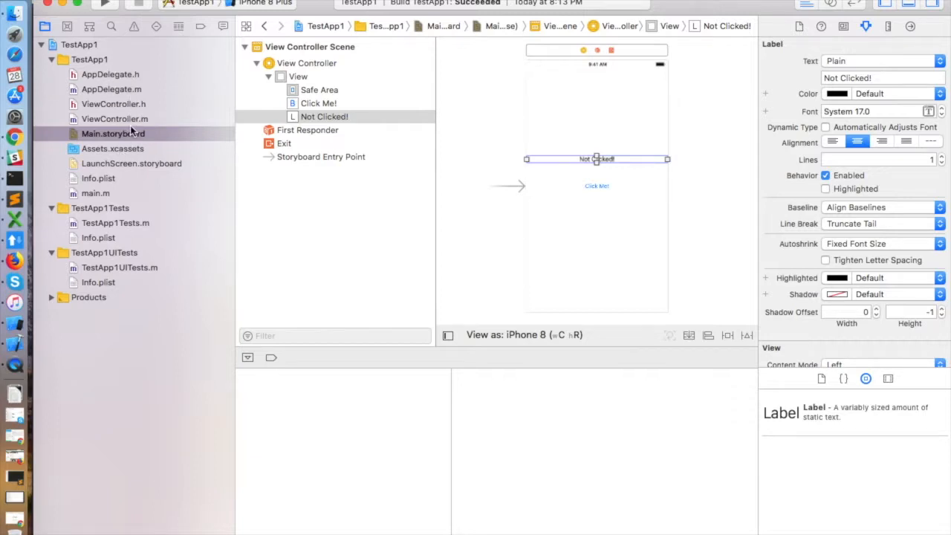
{"action": "mouse_move", "coordinate": [537, 107]}
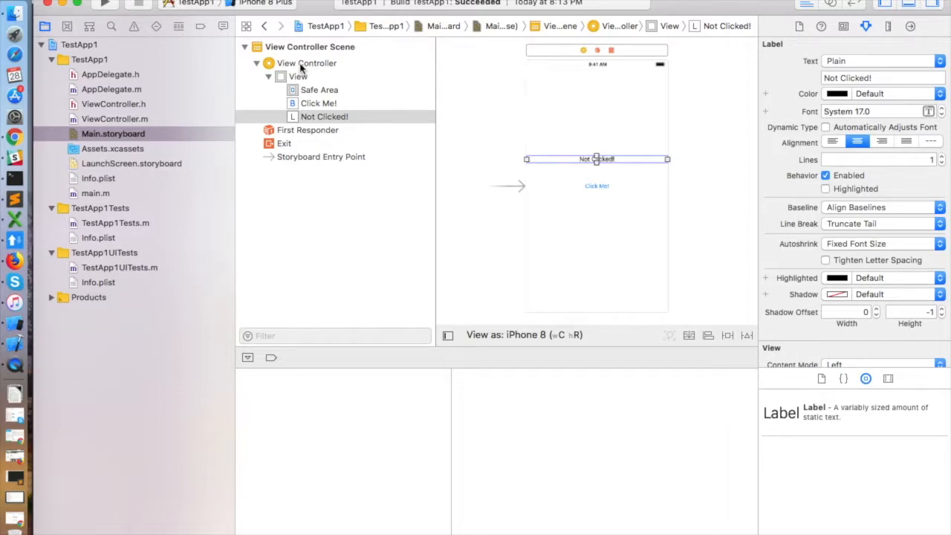
- Select the scene's view controller and switch the right-hand inspector panel
{"action": "left_click", "coordinate": [308, 63]}
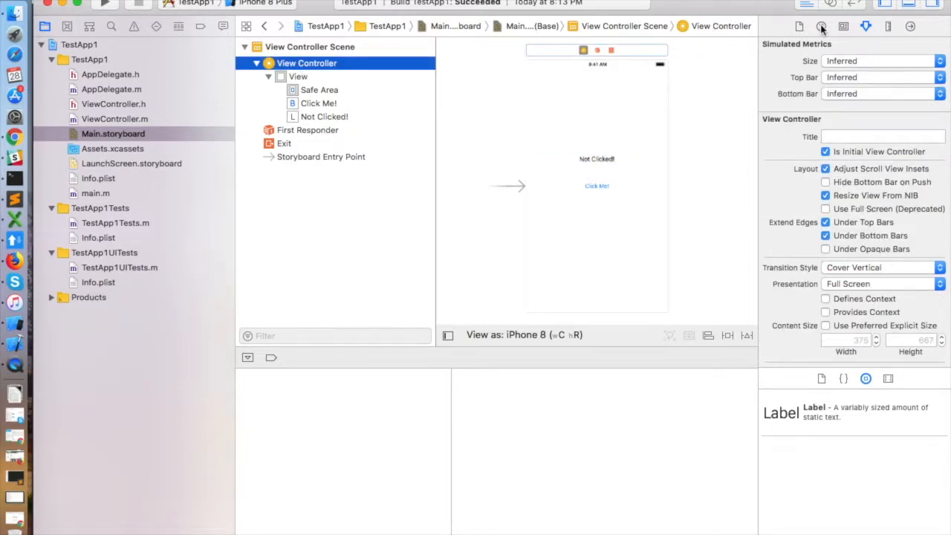
{"action": "left_click", "coordinate": [835, 26]}
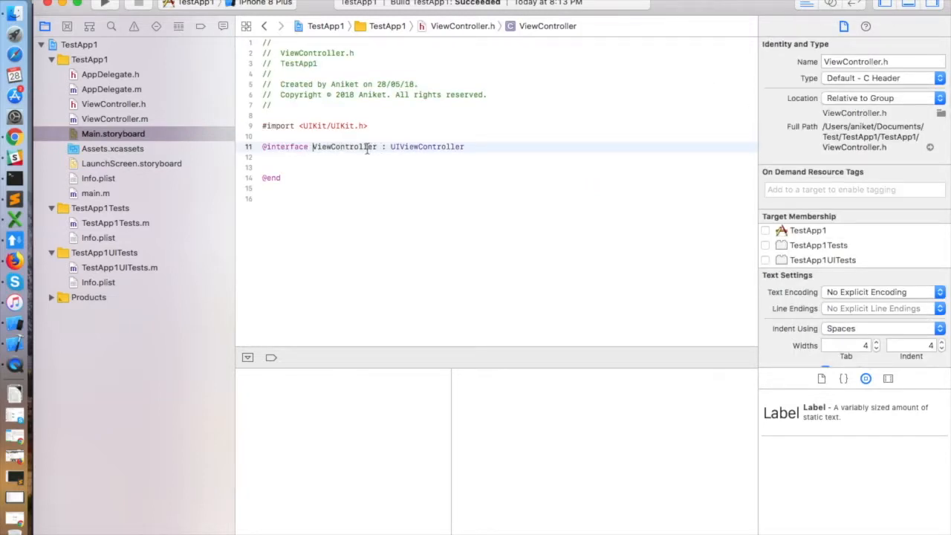
{"action": "mouse_move", "coordinate": [112, 149]}
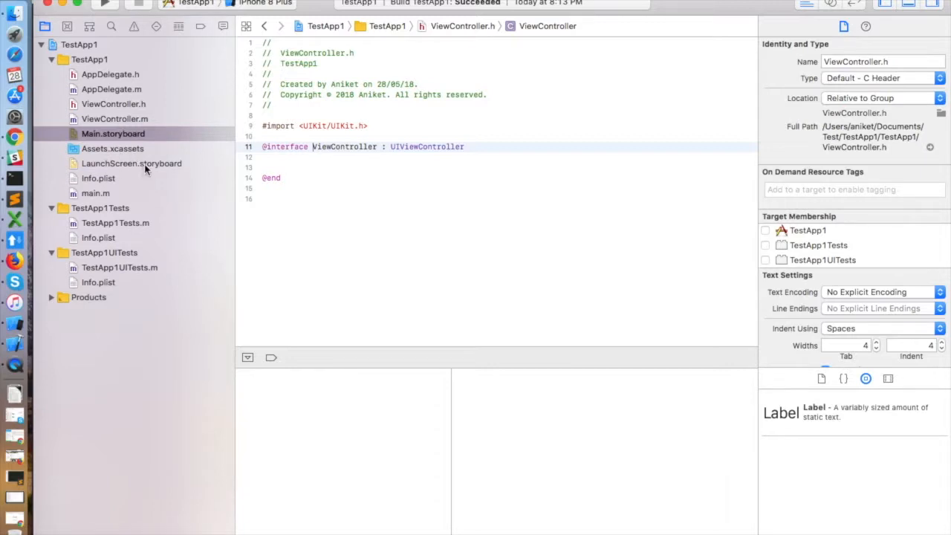
- Open LaunchScreen.storyboard, return to Main.storyboard, and select the Not Clicked! label
{"action": "left_click", "coordinate": [134, 162]}
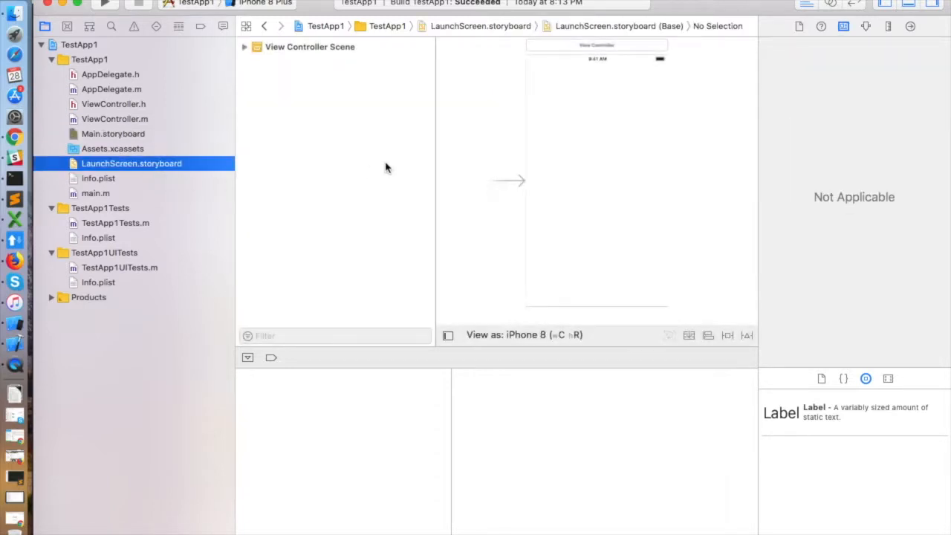
{"action": "left_click", "coordinate": [113, 134]}
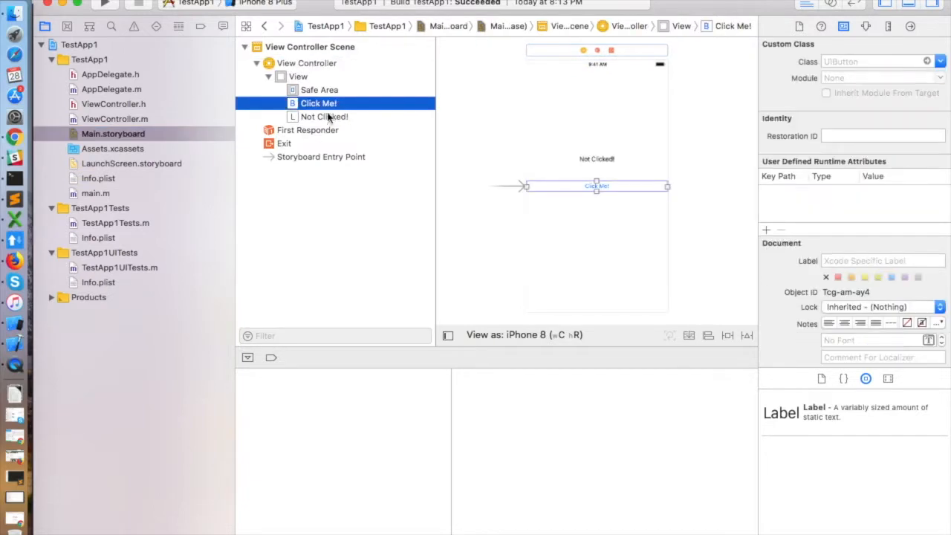
{"action": "left_click", "coordinate": [325, 117]}
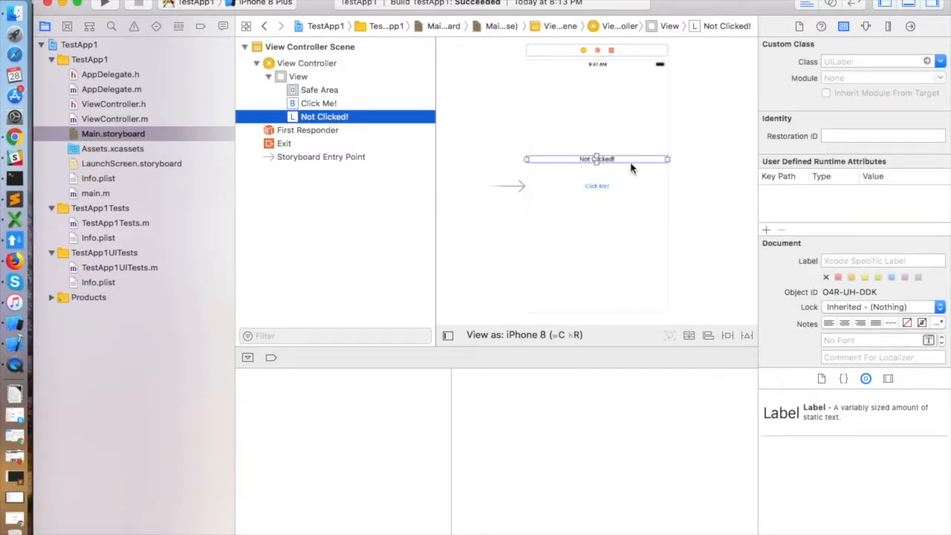
{"action": "mouse_move", "coordinate": [602, 185]}
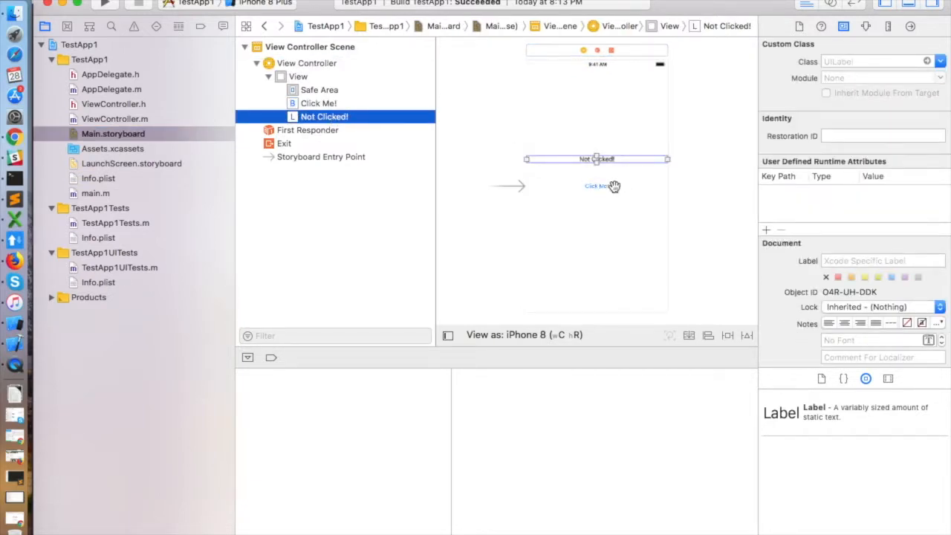
{"action": "mouse_move", "coordinate": [720, 104]}
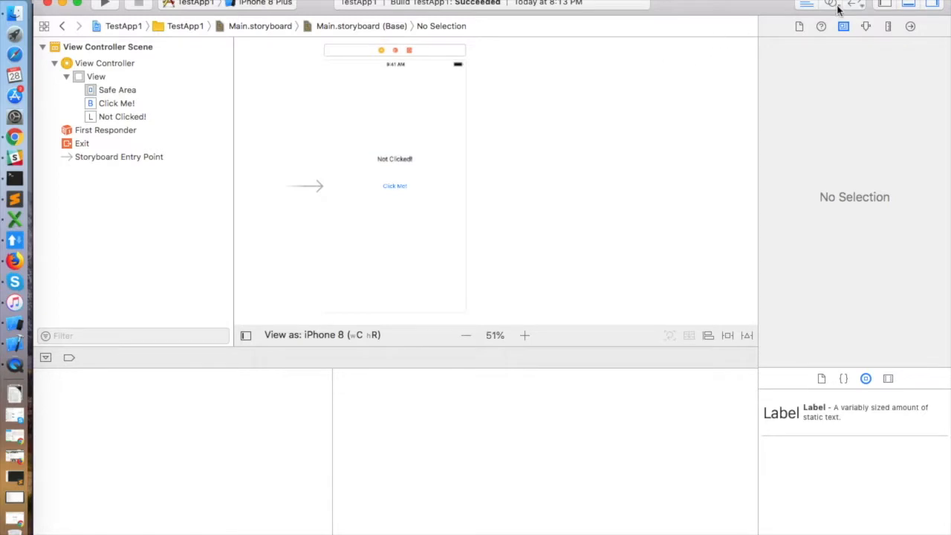
{"action": "mouse_move", "coordinate": [829, 4]}
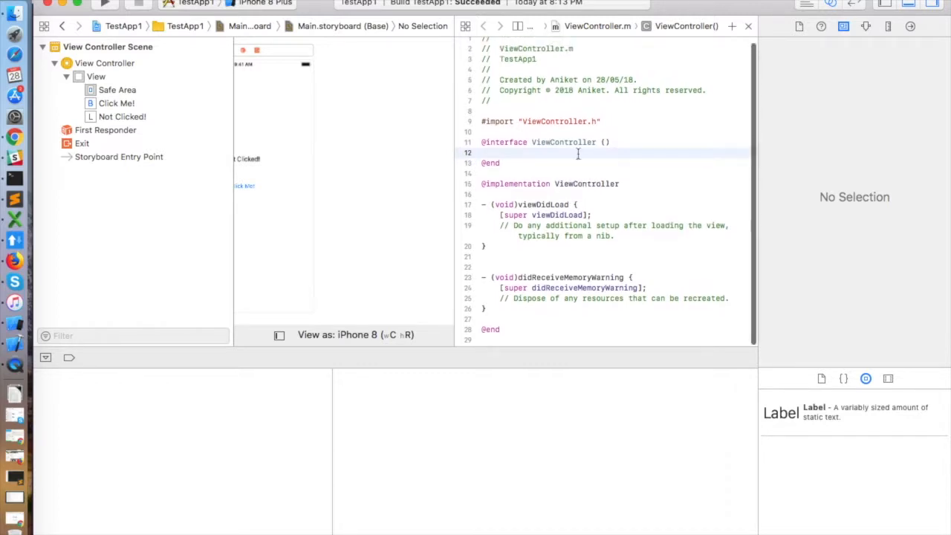
{"action": "mouse_move", "coordinate": [598, 146]}
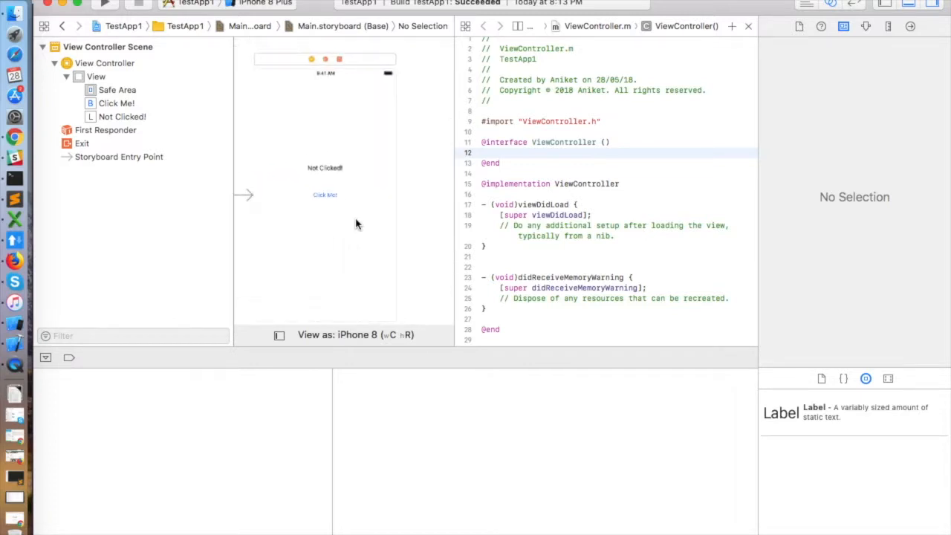
{"action": "mouse_move", "coordinate": [350, 190]}
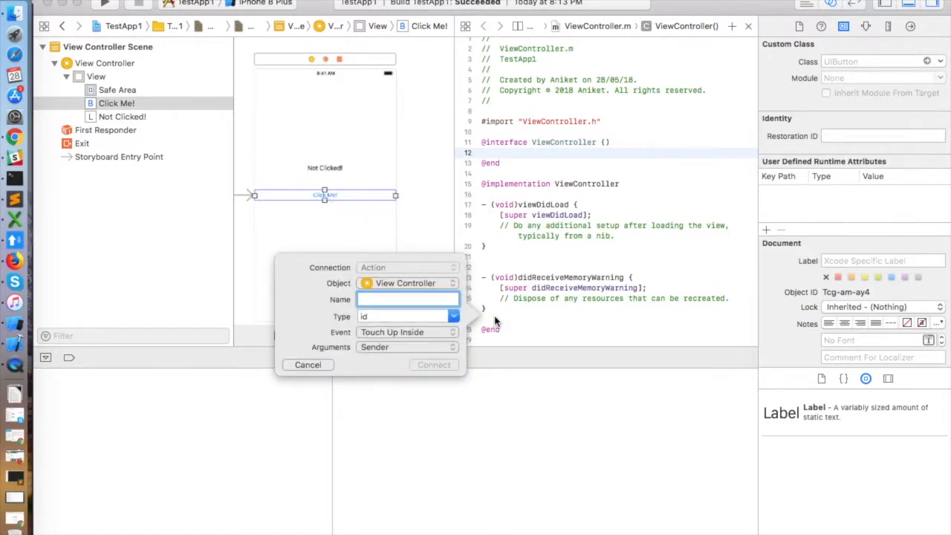
- Name the new action buttonClicked in the connection popup and connect it
{"action": "left_click", "coordinate": [408, 299]}
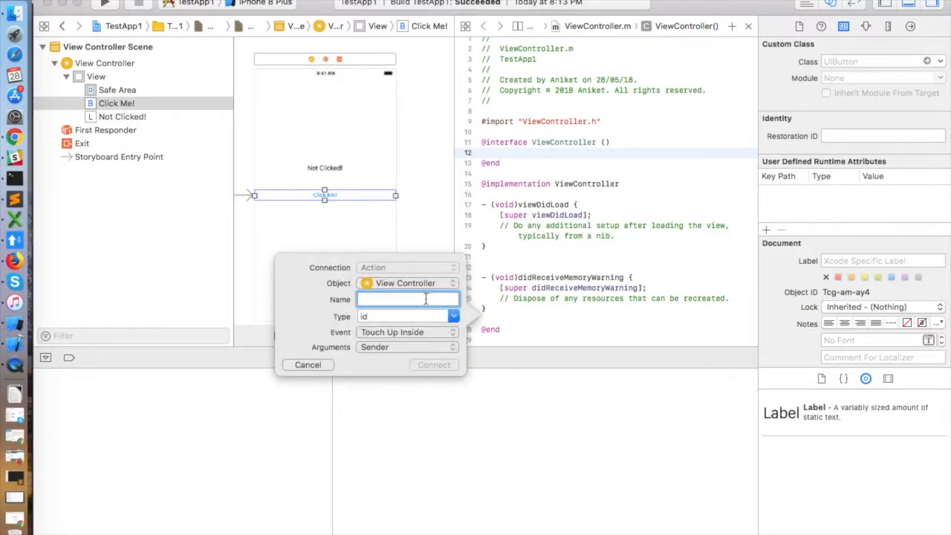
{"action": "mouse_move", "coordinate": [397, 295]}
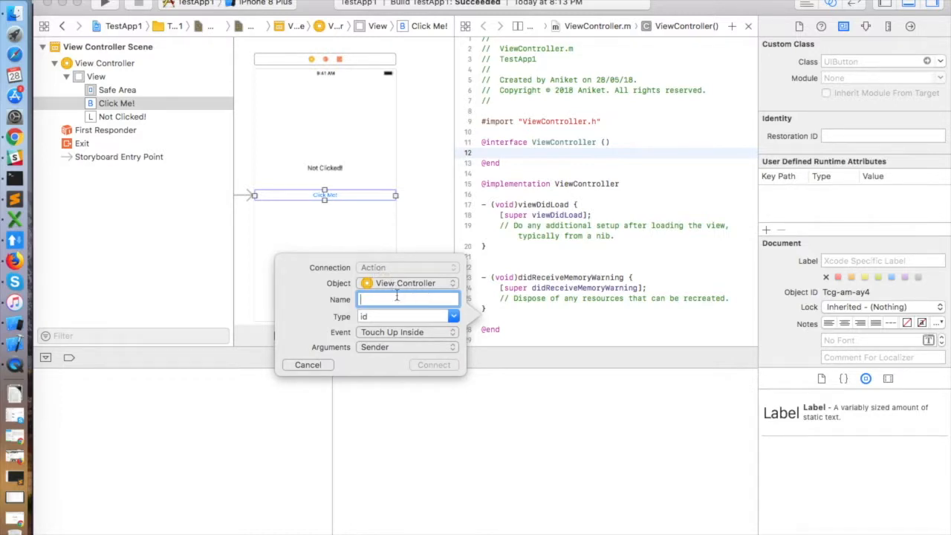
{"action": "mouse_move", "coordinate": [393, 305]}
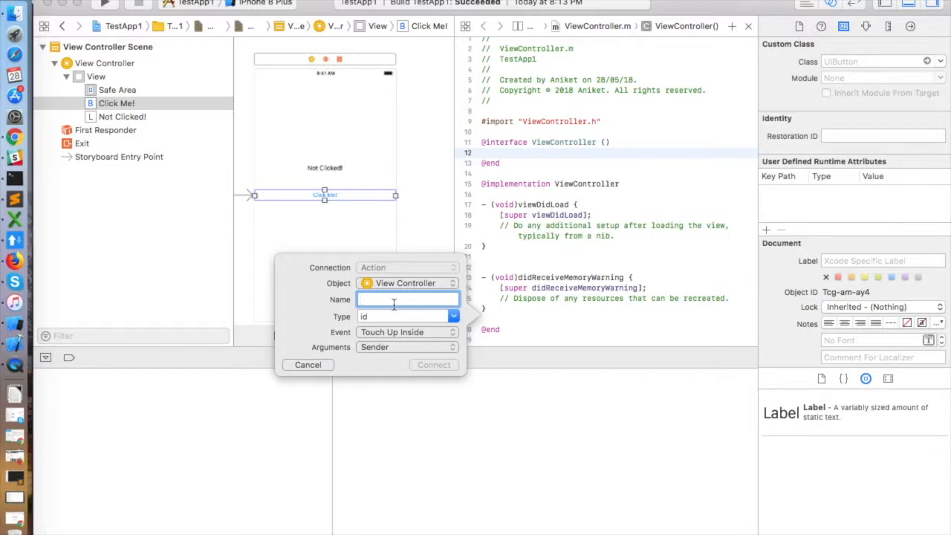
{"action": "type", "text": "buttonClicked"}
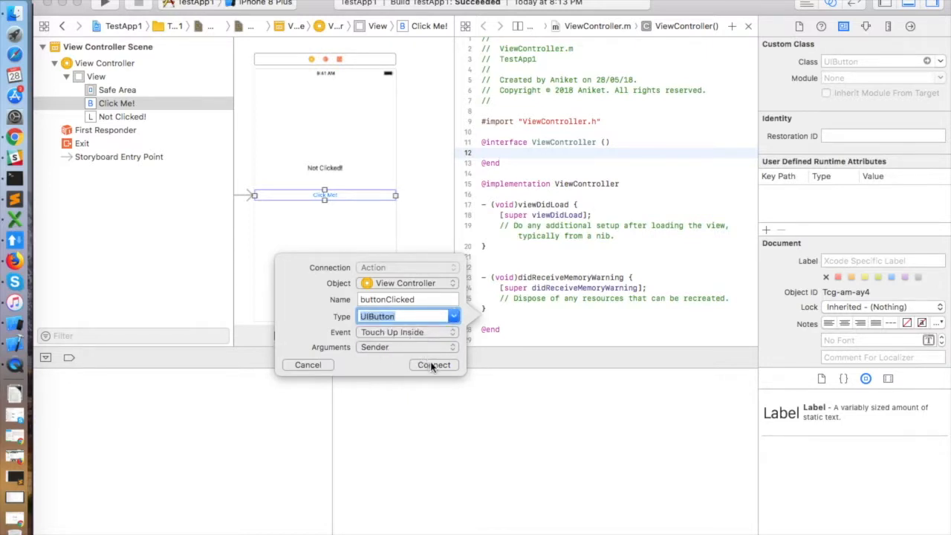
{"action": "left_click", "coordinate": [434, 365]}
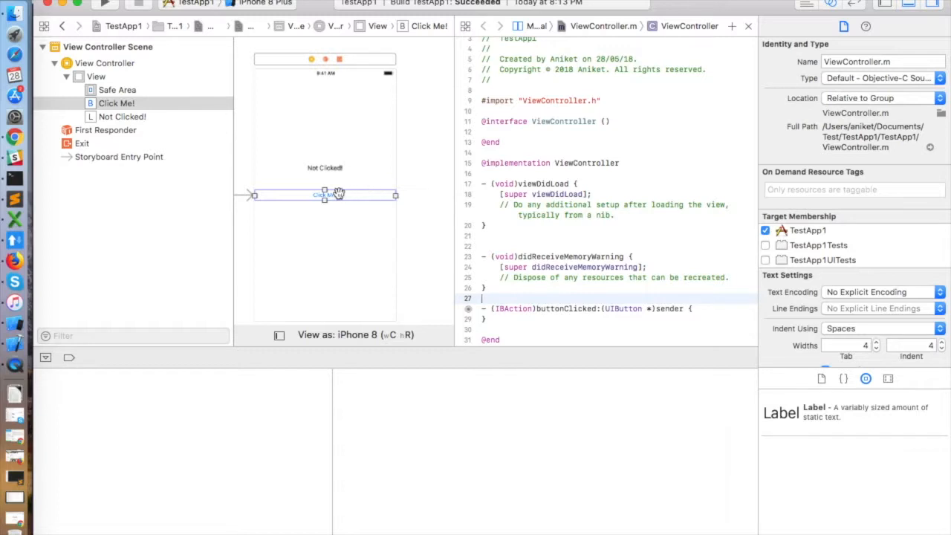
{"action": "mouse_move", "coordinate": [567, 308]}
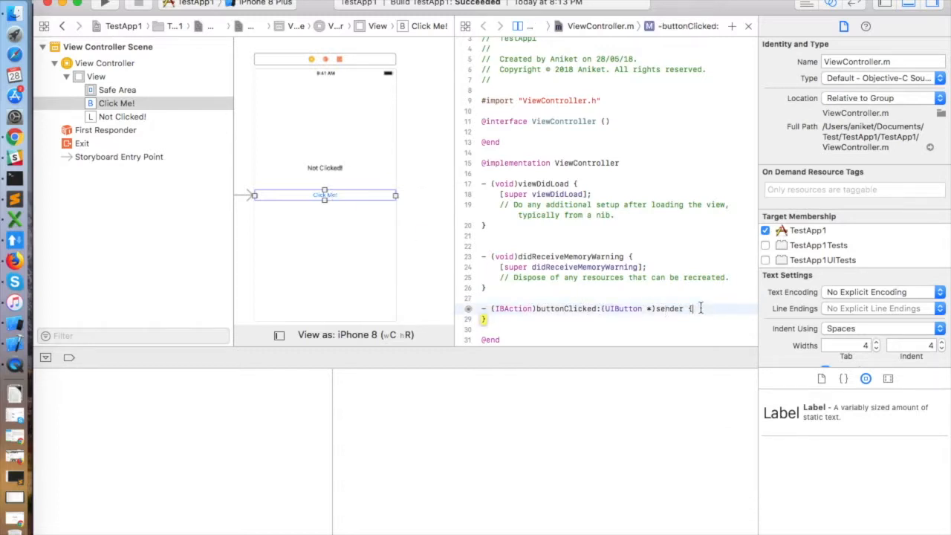
- Add NSLog(@"Button was clicked!"); to the buttonClicked: method body
{"action": "type", "text": "NSLog(@\""}
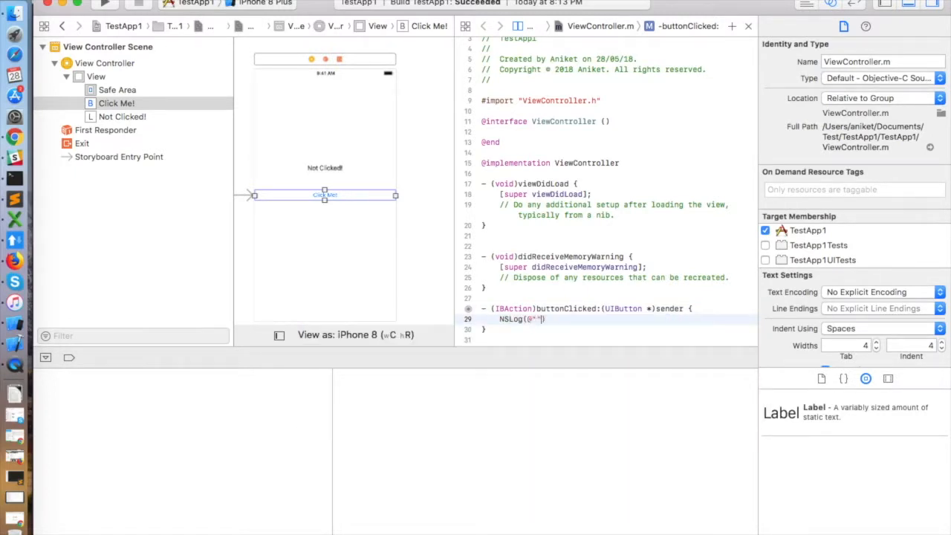
{"action": "type", "text": "Button was clicked!"}
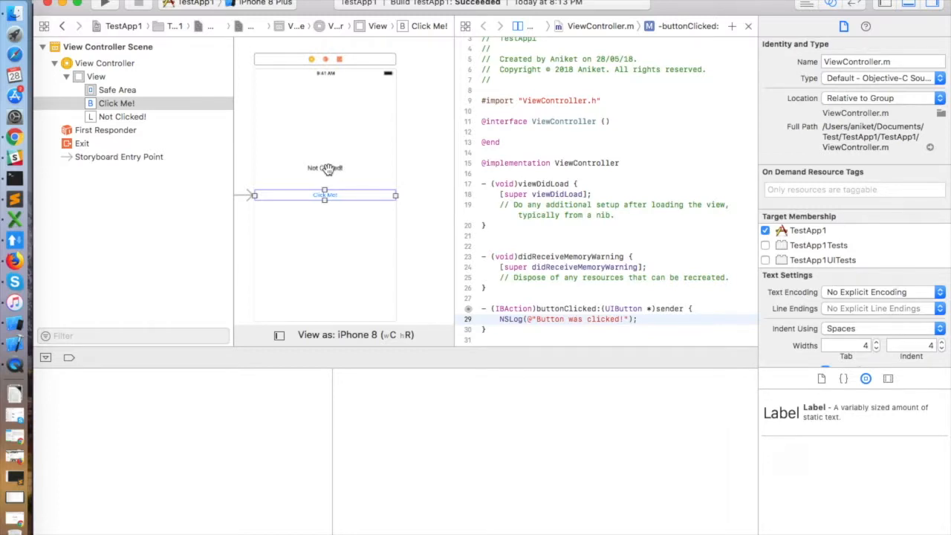
- Select the Not Clicked! label and show its Connections inspector
{"action": "left_click", "coordinate": [324, 167]}
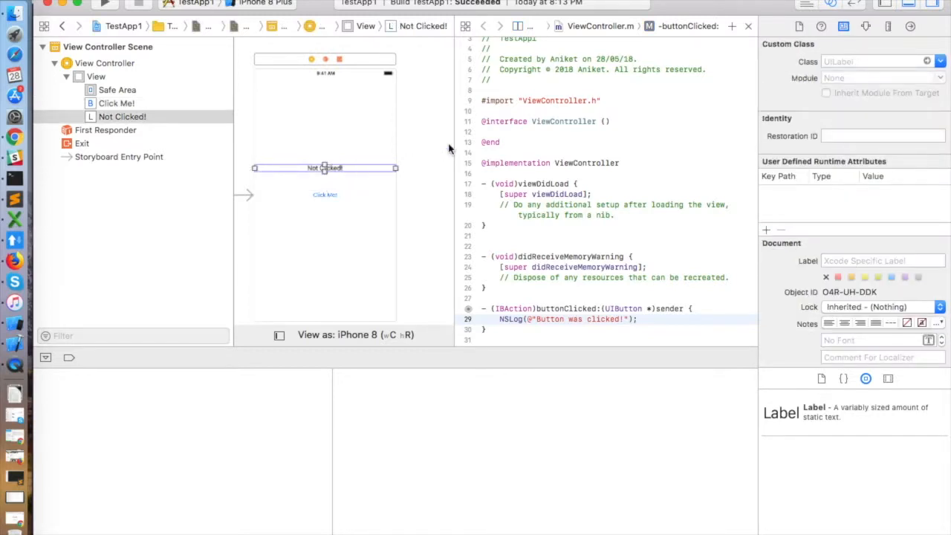
{"action": "left_click", "coordinate": [931, 26]}
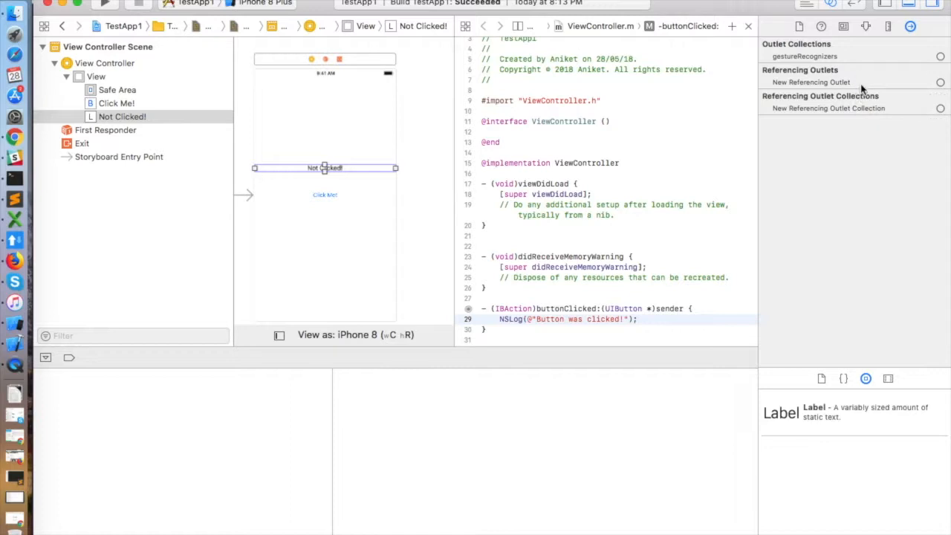
{"action": "mouse_move", "coordinate": [830, 107]}
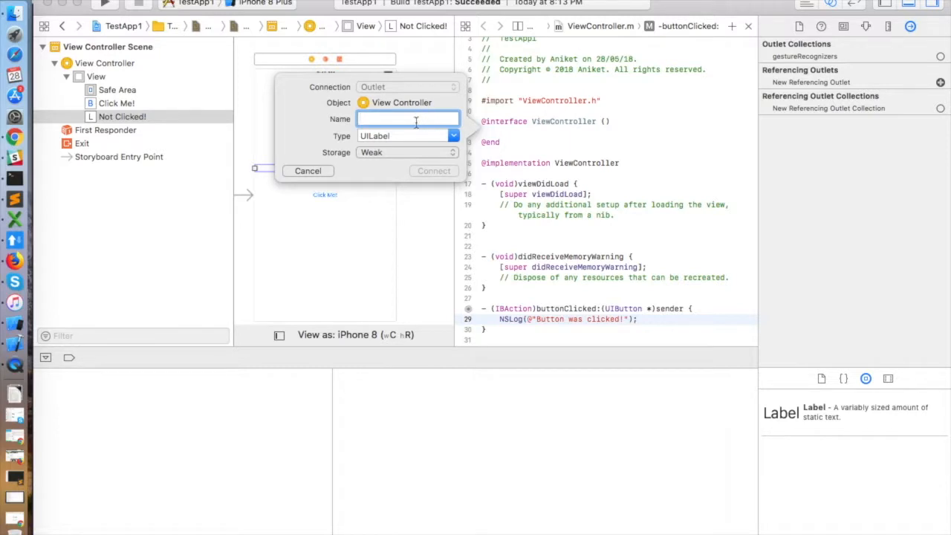
- Name the label's outlet myLabel and connect it
{"action": "type", "text": "myLabel"}
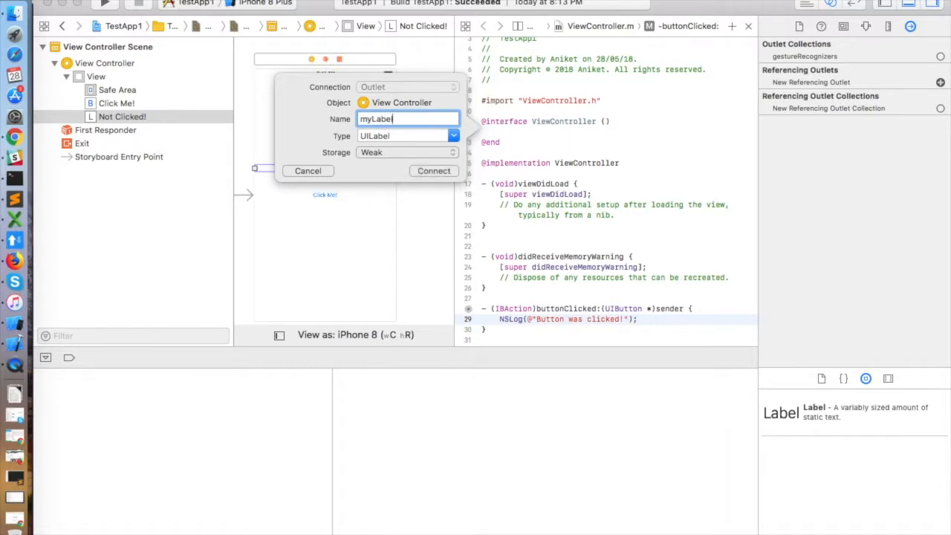
{"action": "left_click", "coordinate": [433, 171]}
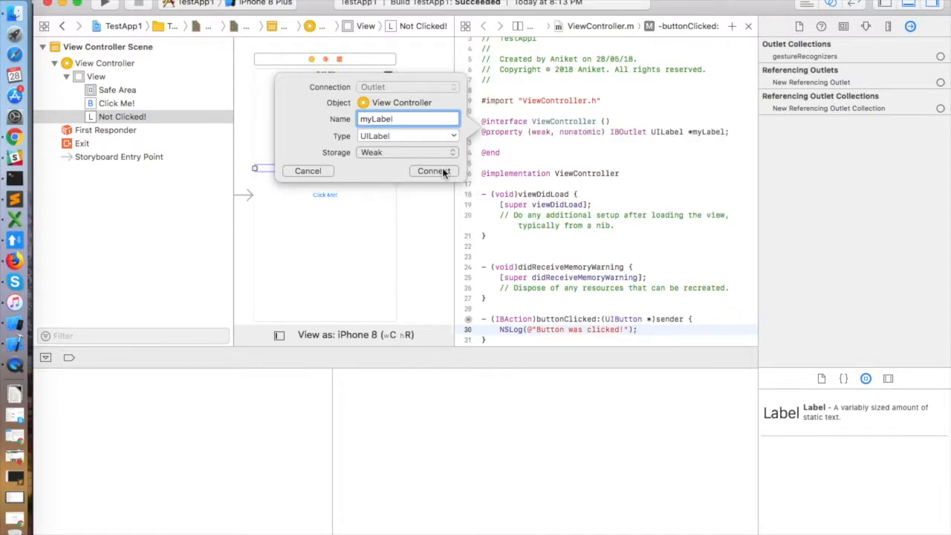
{"action": "left_click", "coordinate": [433, 171]}
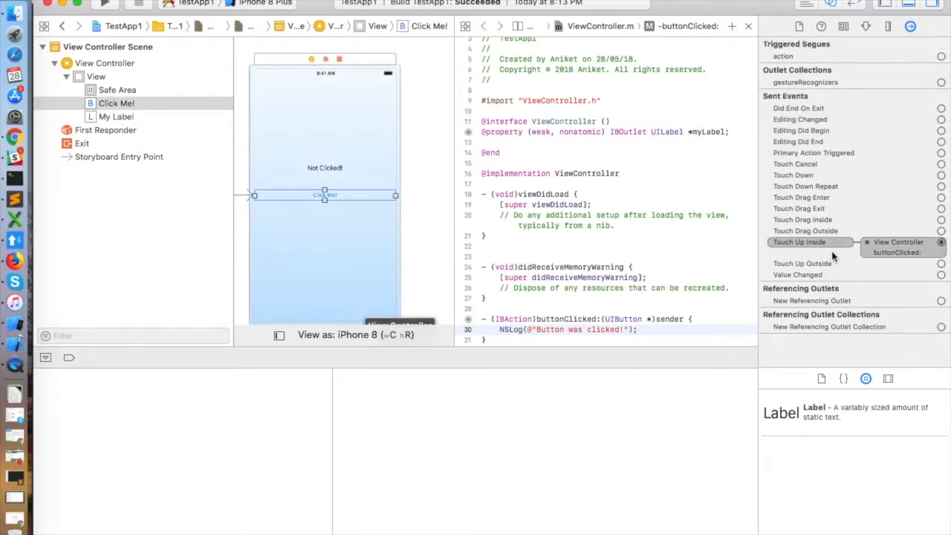
{"action": "mouse_move", "coordinate": [852, 259]}
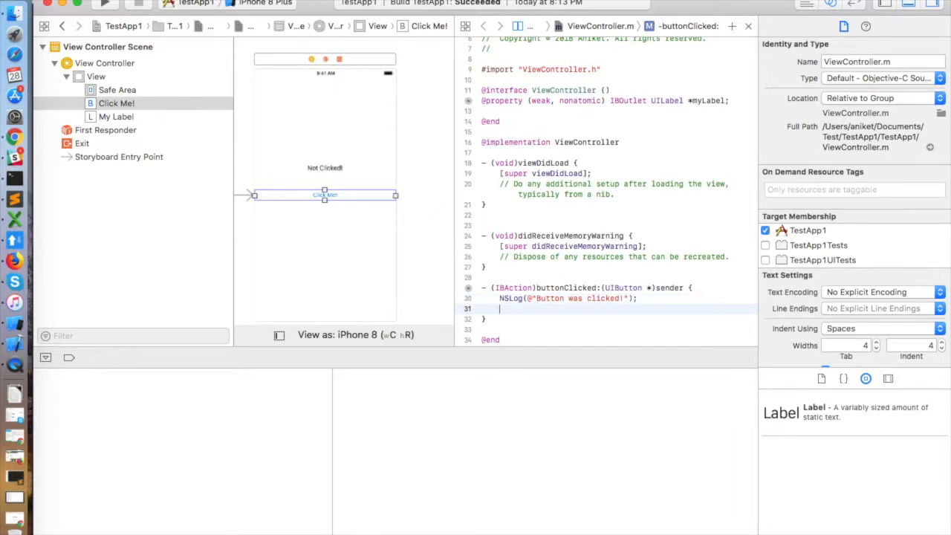
- Add _myLabel.text = @"Button Clicked!"; inside buttonClicked: after the NSLog call
{"action": "type", "text": "_My"}
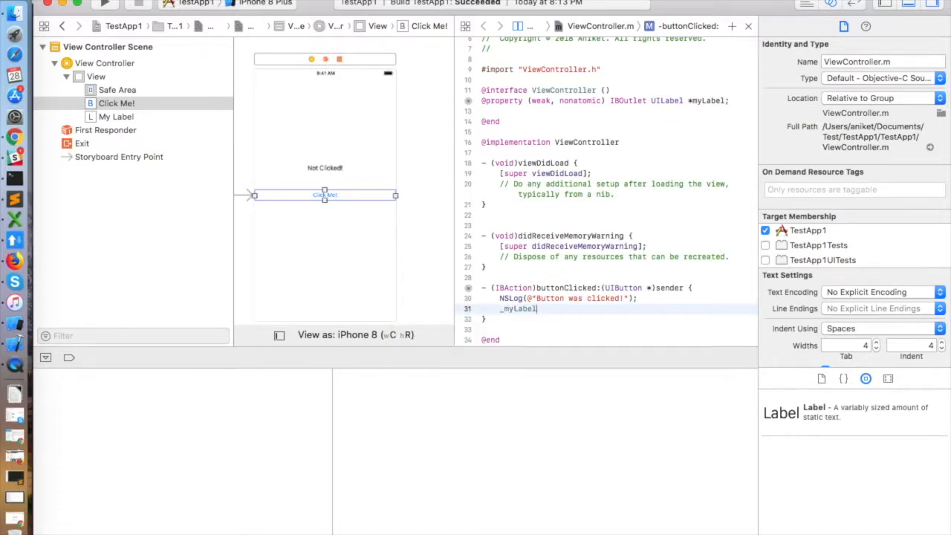
{"action": "type", "text": ".text ="}
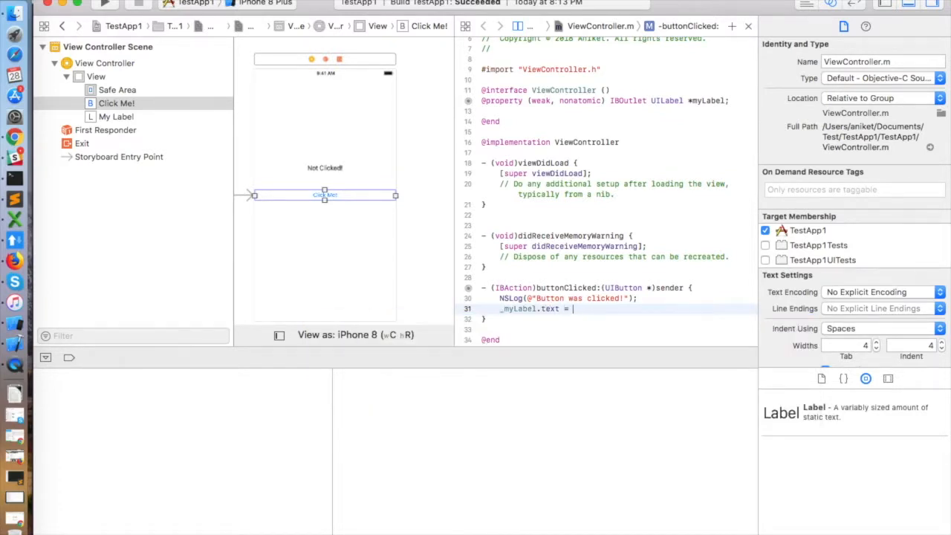
{"action": "type", "text": "@\"\""}
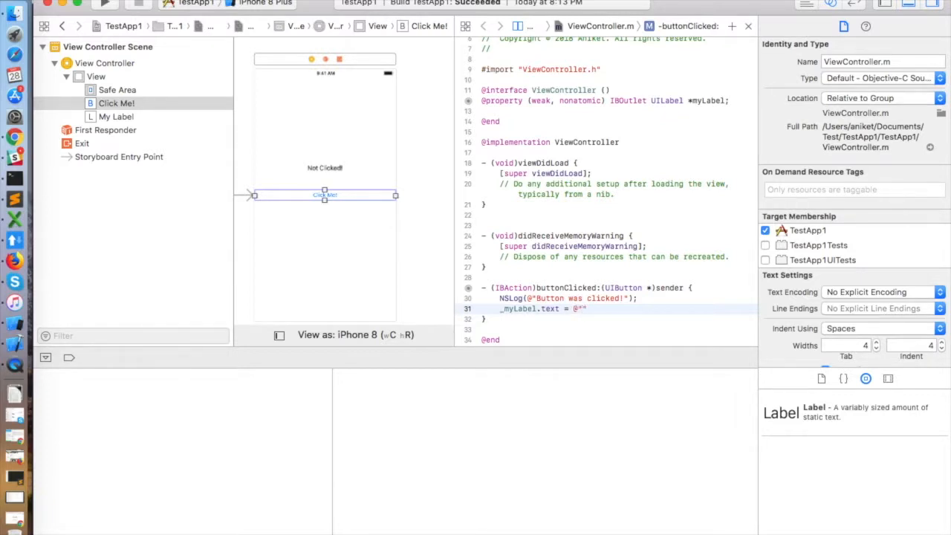
{"action": "type", "text": "Button"}
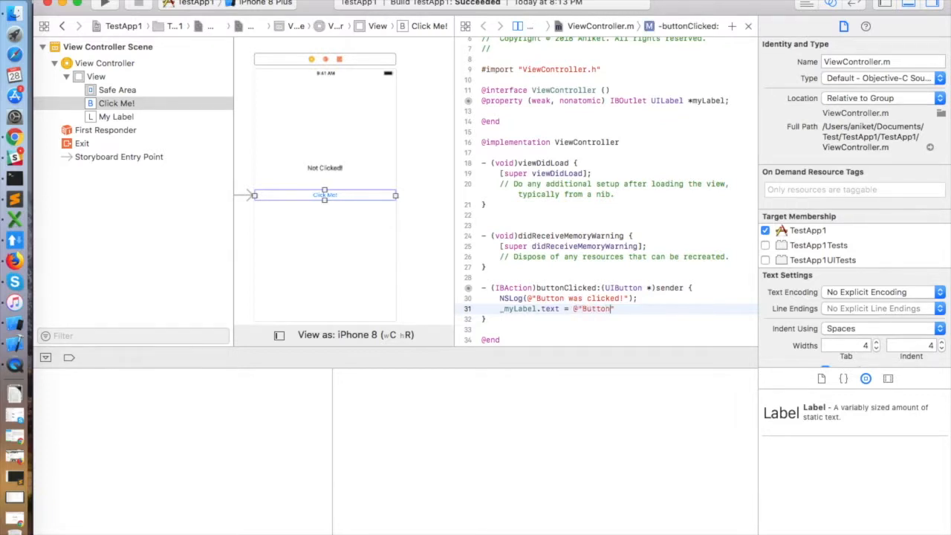
{"action": "type", "text": "Clicked!"}
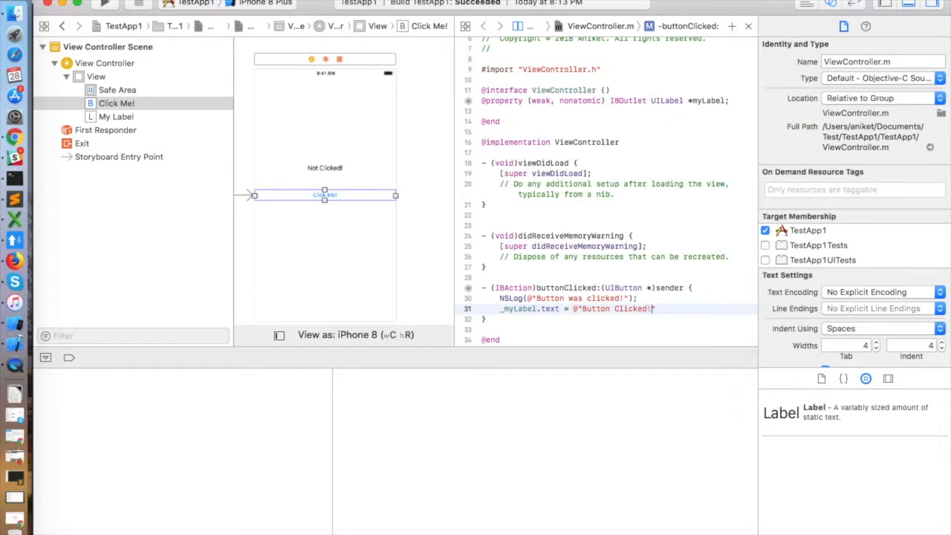
{"action": "type", "text": ";"}
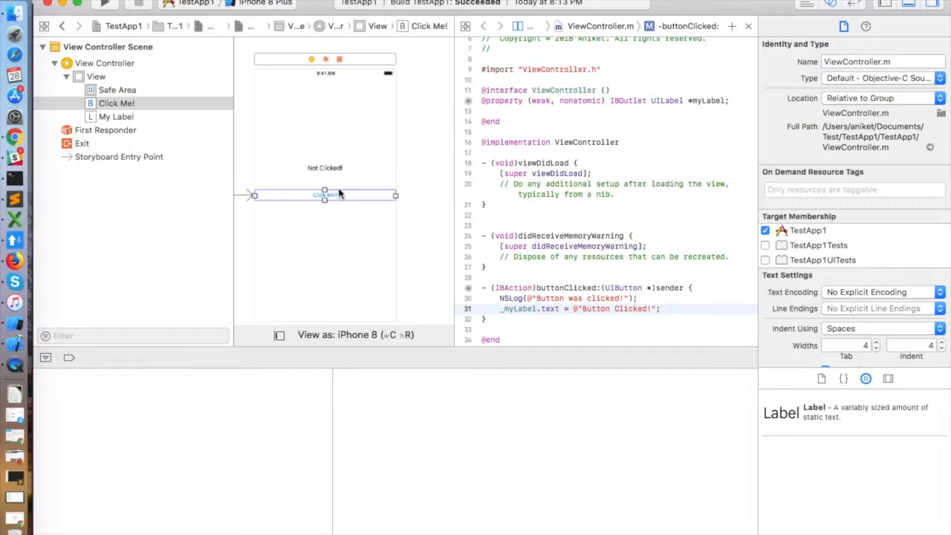
{"action": "mouse_move", "coordinate": [349, 196]}
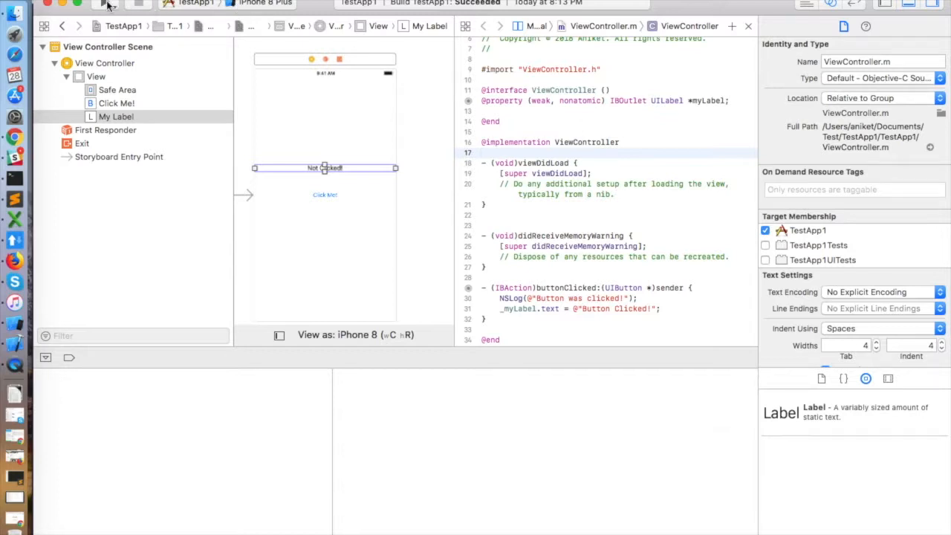
- Build and run TestApp1 on the iPhone 8 Plus simulator
{"action": "left_click", "coordinate": [102, 5]}
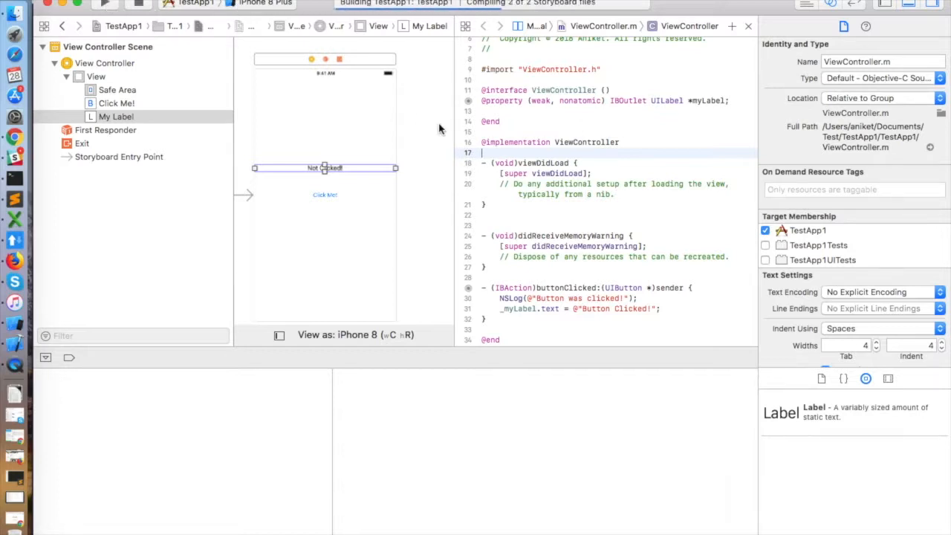
{"action": "left_click", "coordinate": [105, 6]}
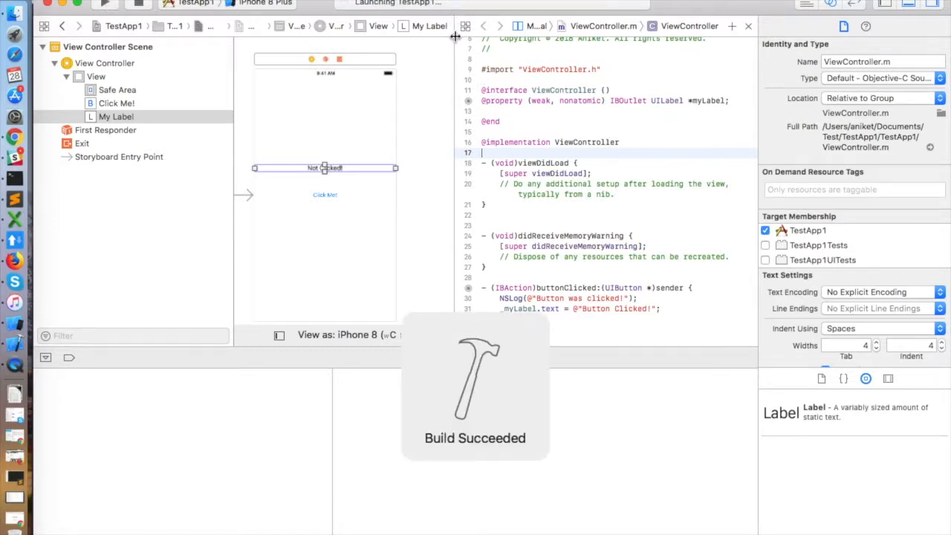
{"action": "mouse_move", "coordinate": [543, 213]}
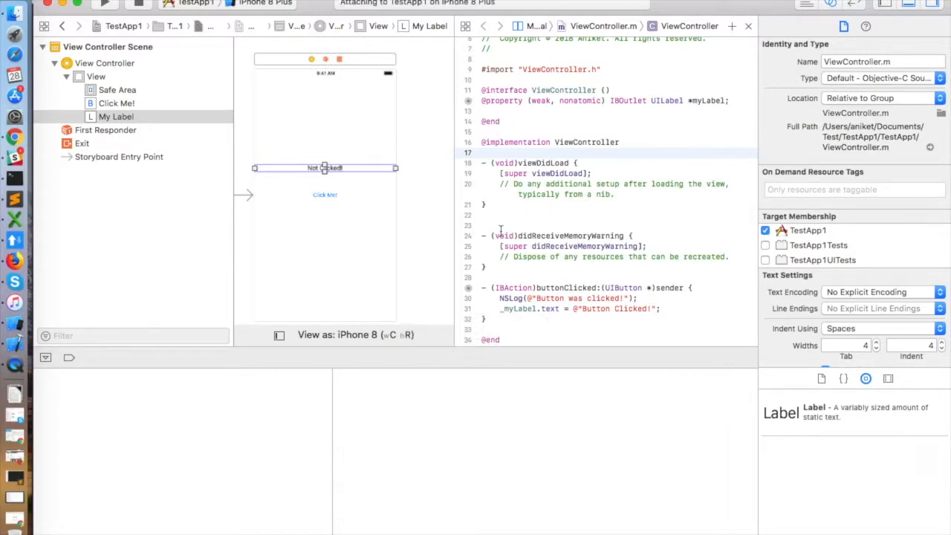
{"action": "left_click", "coordinate": [105, 6]}
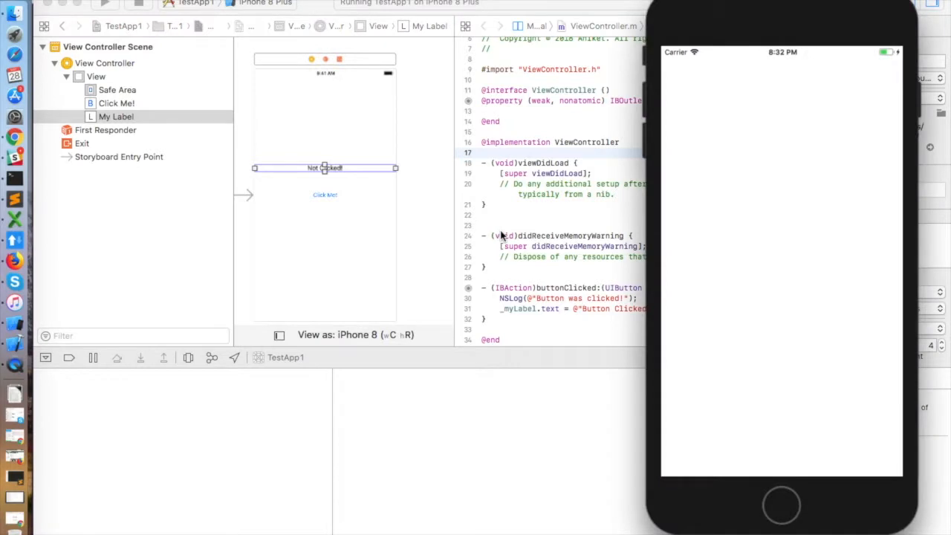
{"action": "mouse_move", "coordinate": [752, 249]}
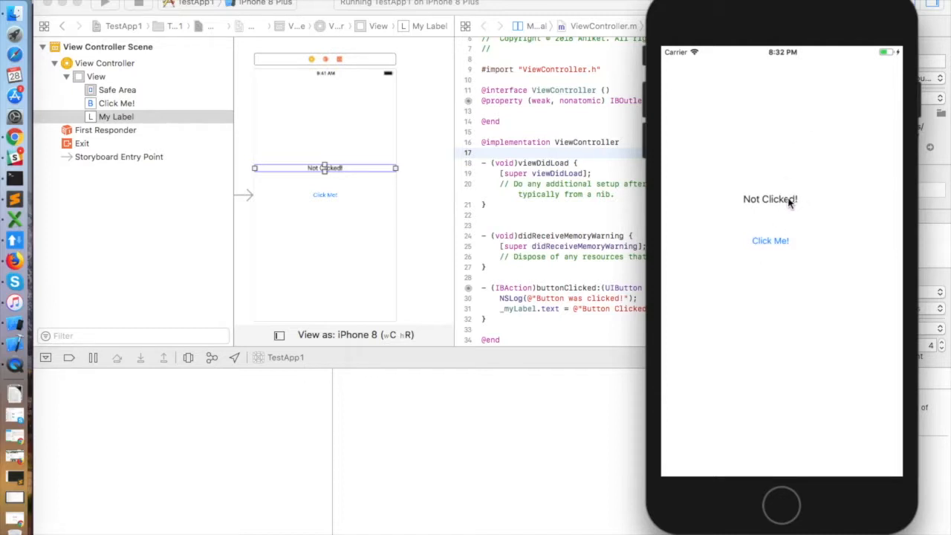
{"action": "mouse_move", "coordinate": [757, 207]}
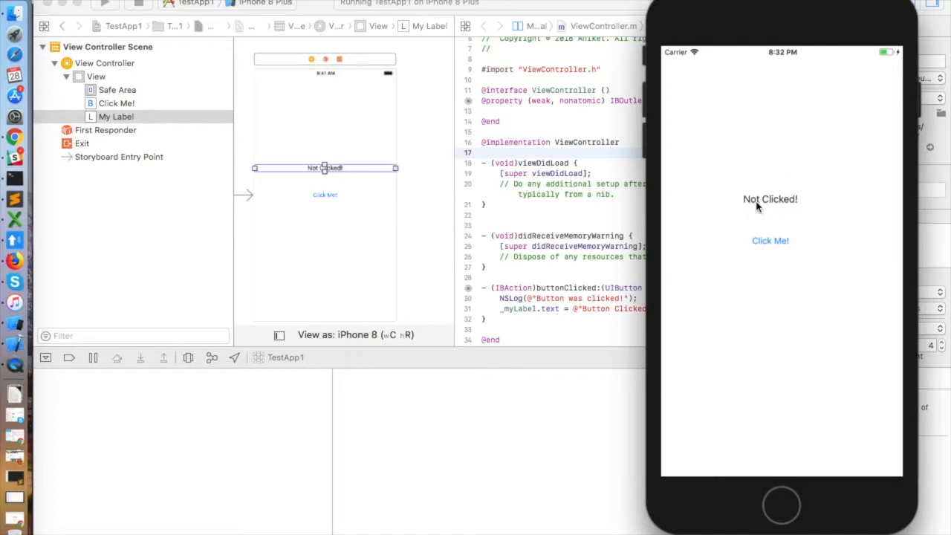
{"action": "mouse_move", "coordinate": [777, 228]}
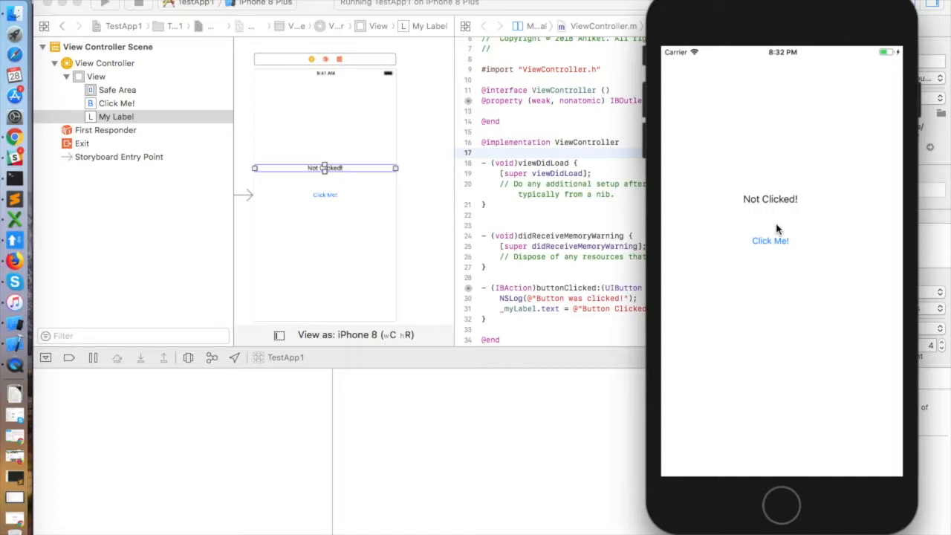
{"action": "mouse_move", "coordinate": [788, 245]}
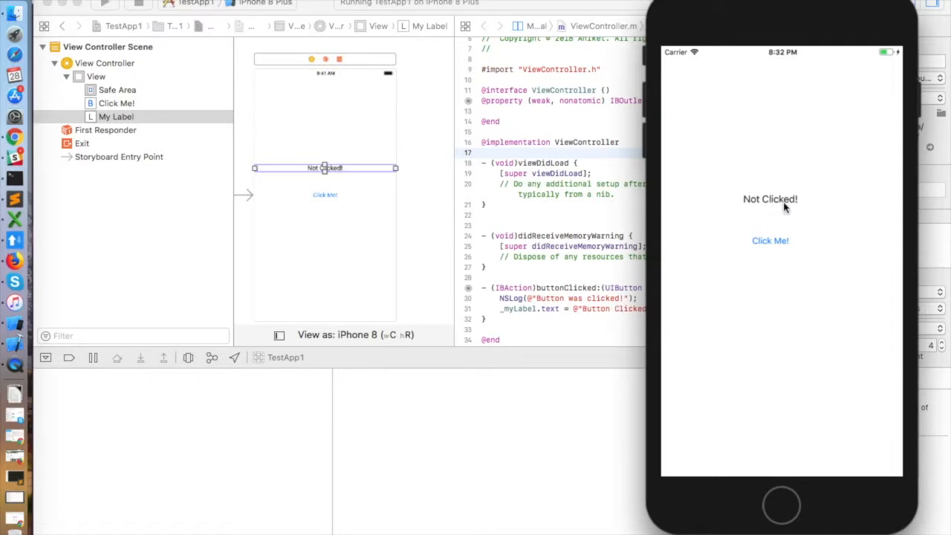
{"action": "mouse_move", "coordinate": [774, 209]}
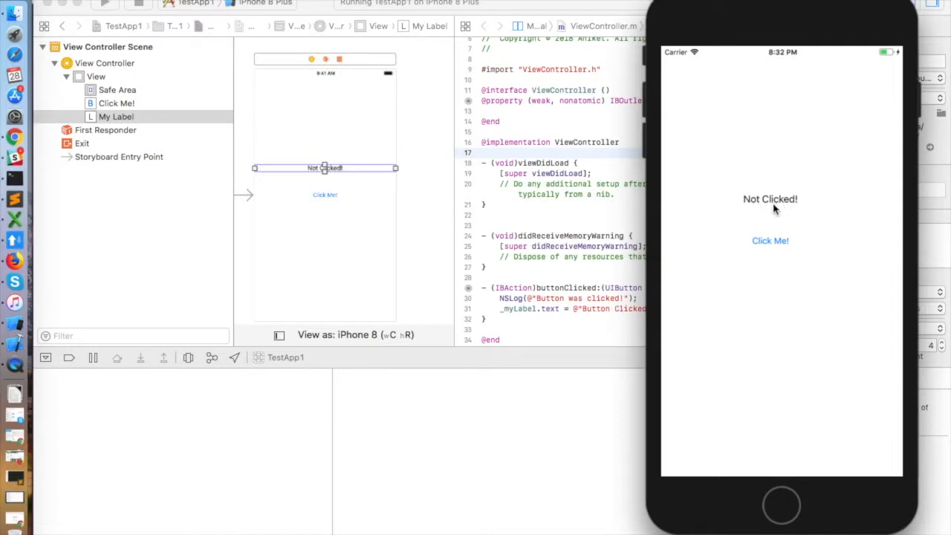
{"action": "mouse_move", "coordinate": [774, 250]}
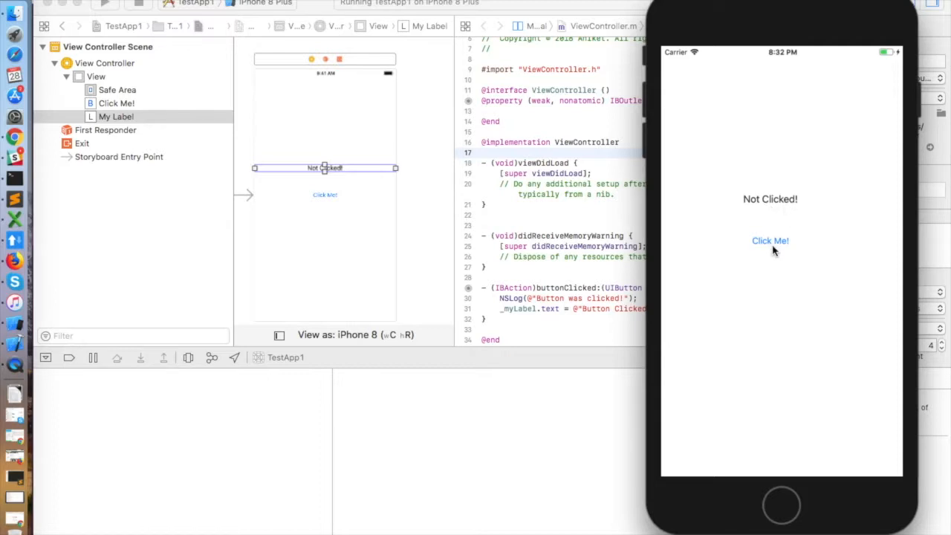
- Tap 'Click Me!' in the simulator so the label reads 'Button Clicked!' and the console logs
{"action": "left_click", "coordinate": [770, 240]}
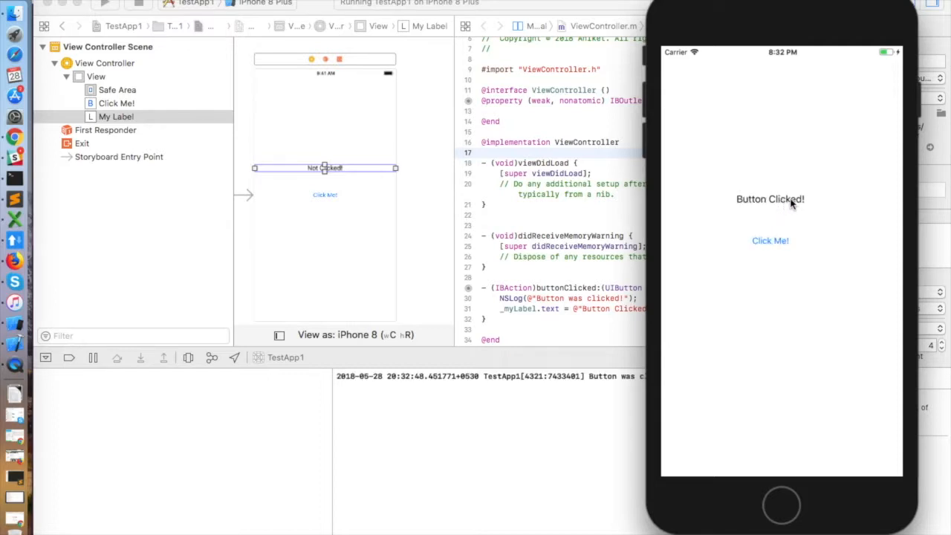
{"action": "mouse_move", "coordinate": [760, 202]}
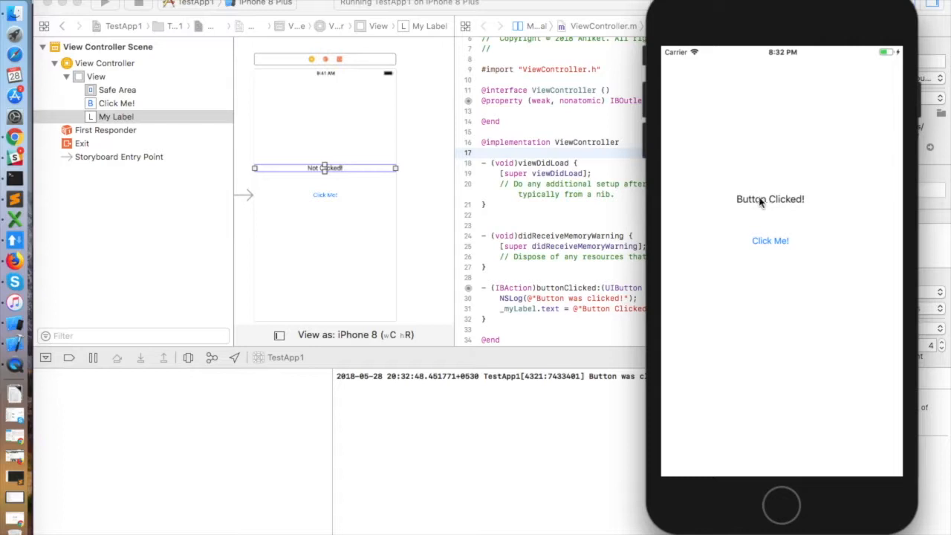
{"action": "mouse_move", "coordinate": [791, 208]}
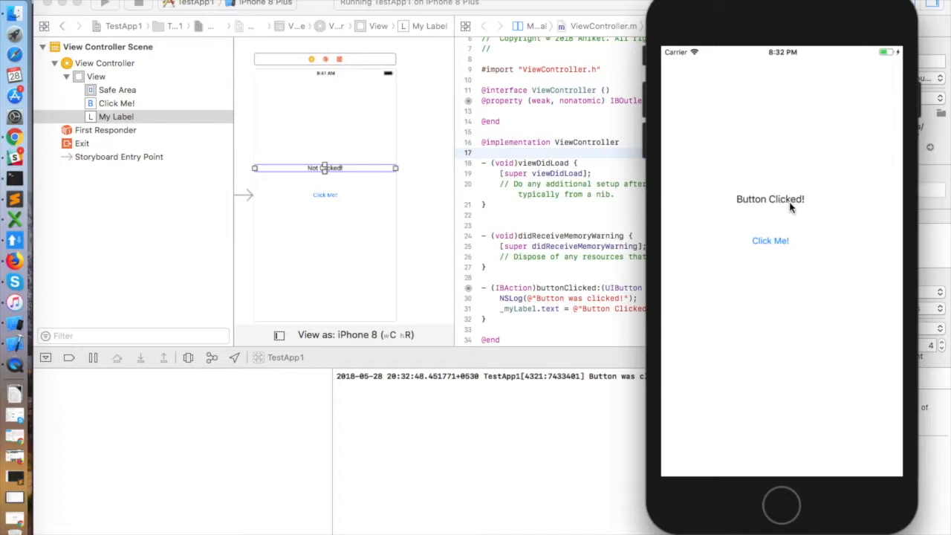